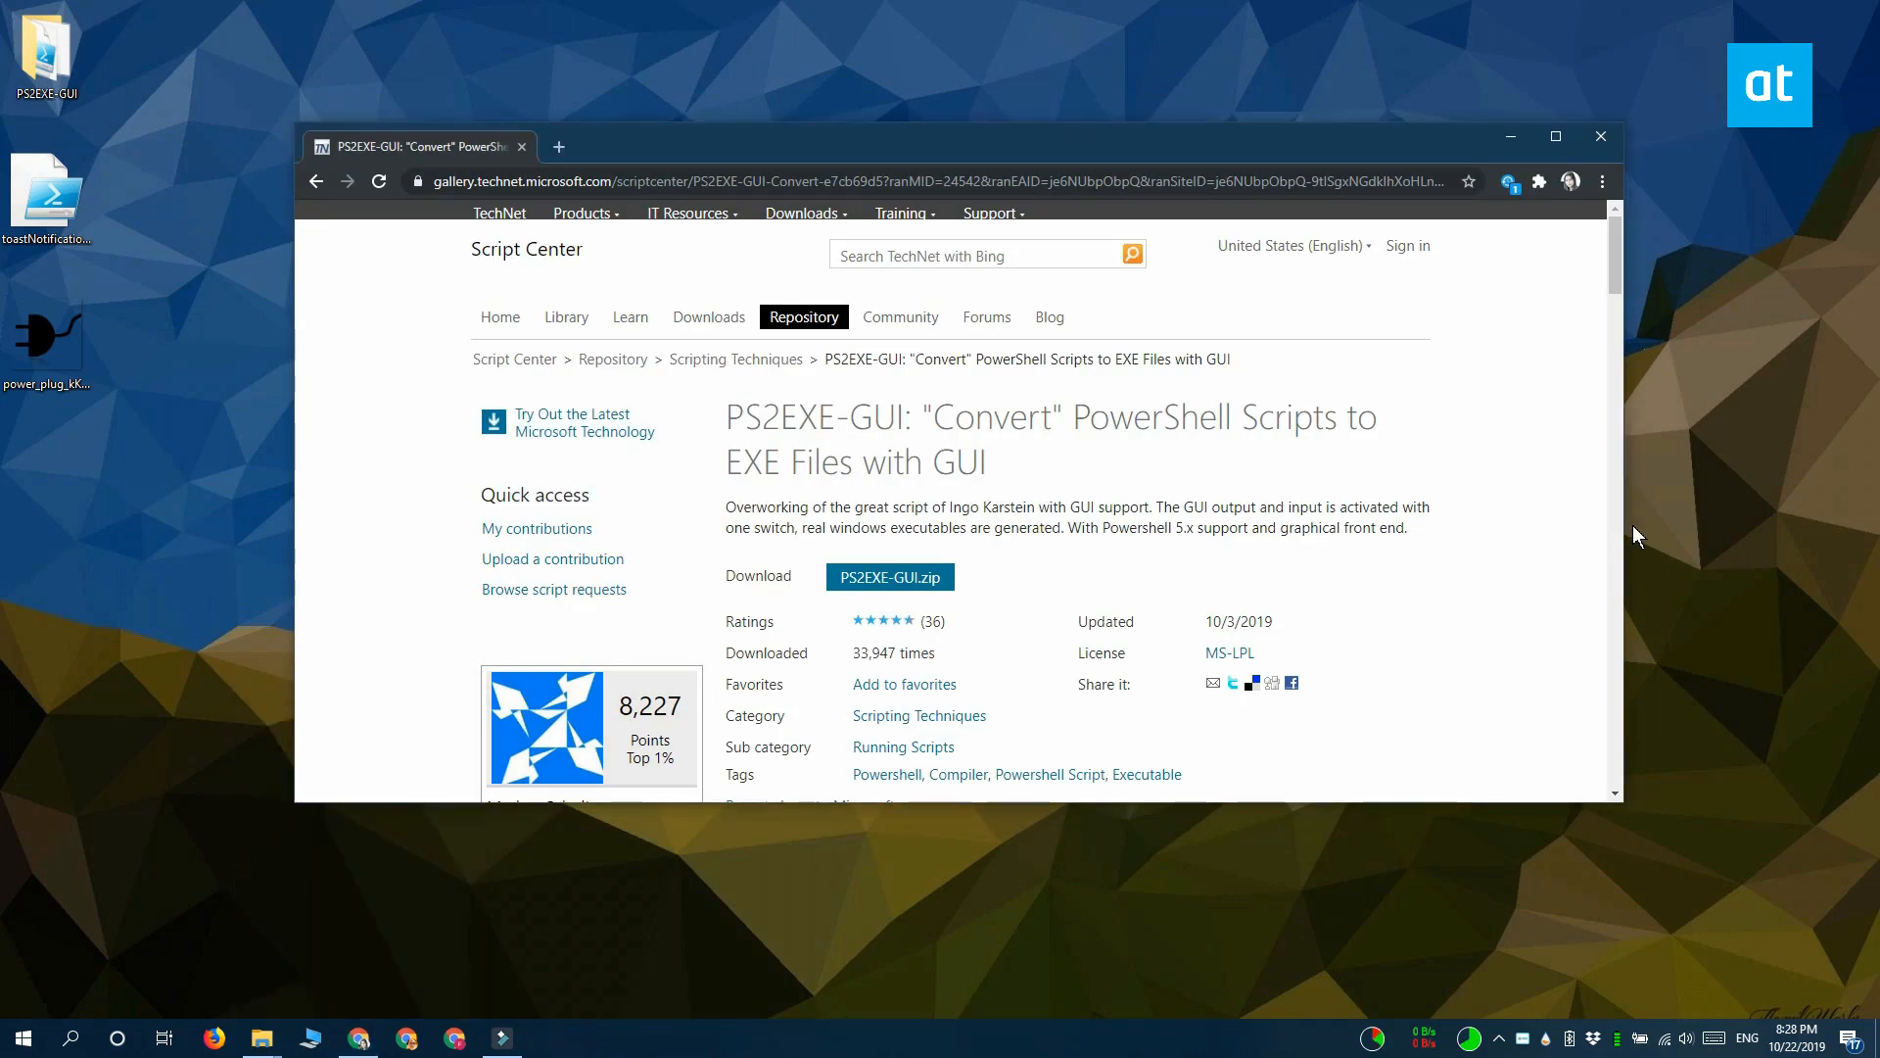
- Minimize Chrome and select the power plug icon file on the desktop
scroll("down", 3)
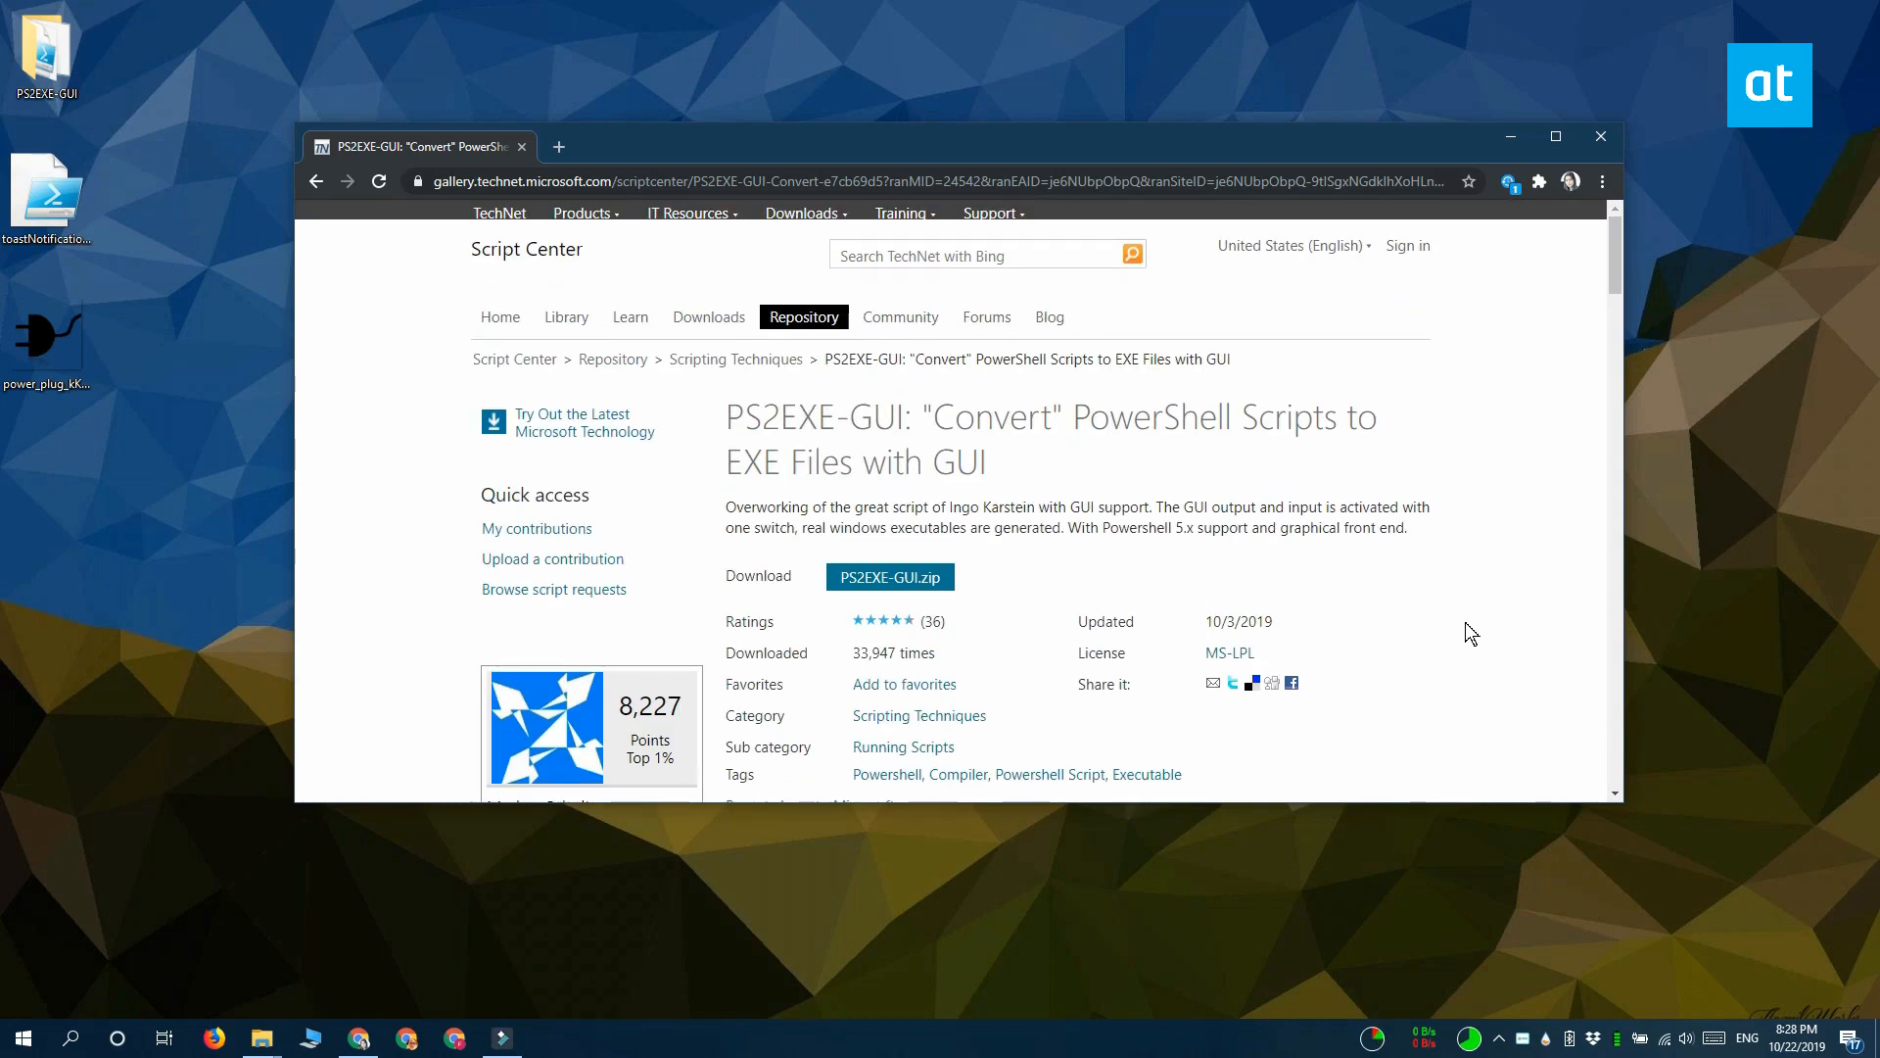
mouse_move(1539, 276)
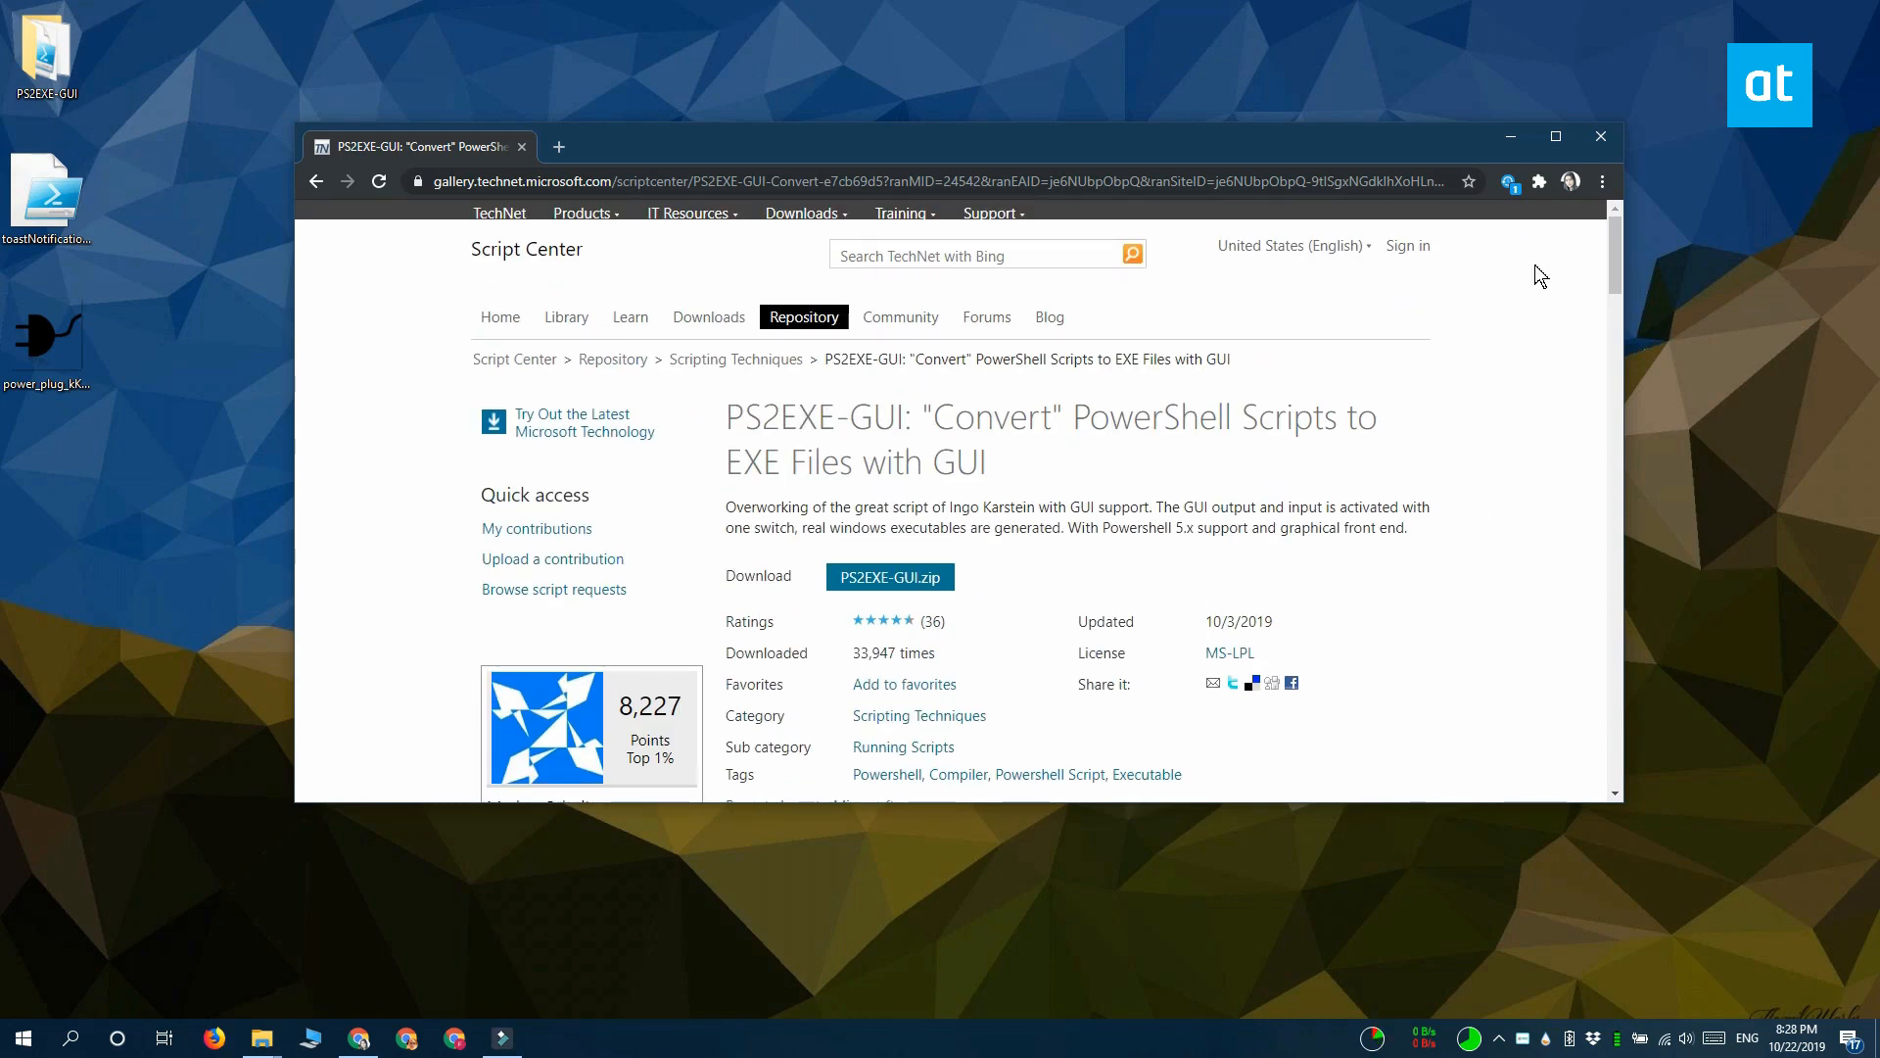
mouse_move(1508, 135)
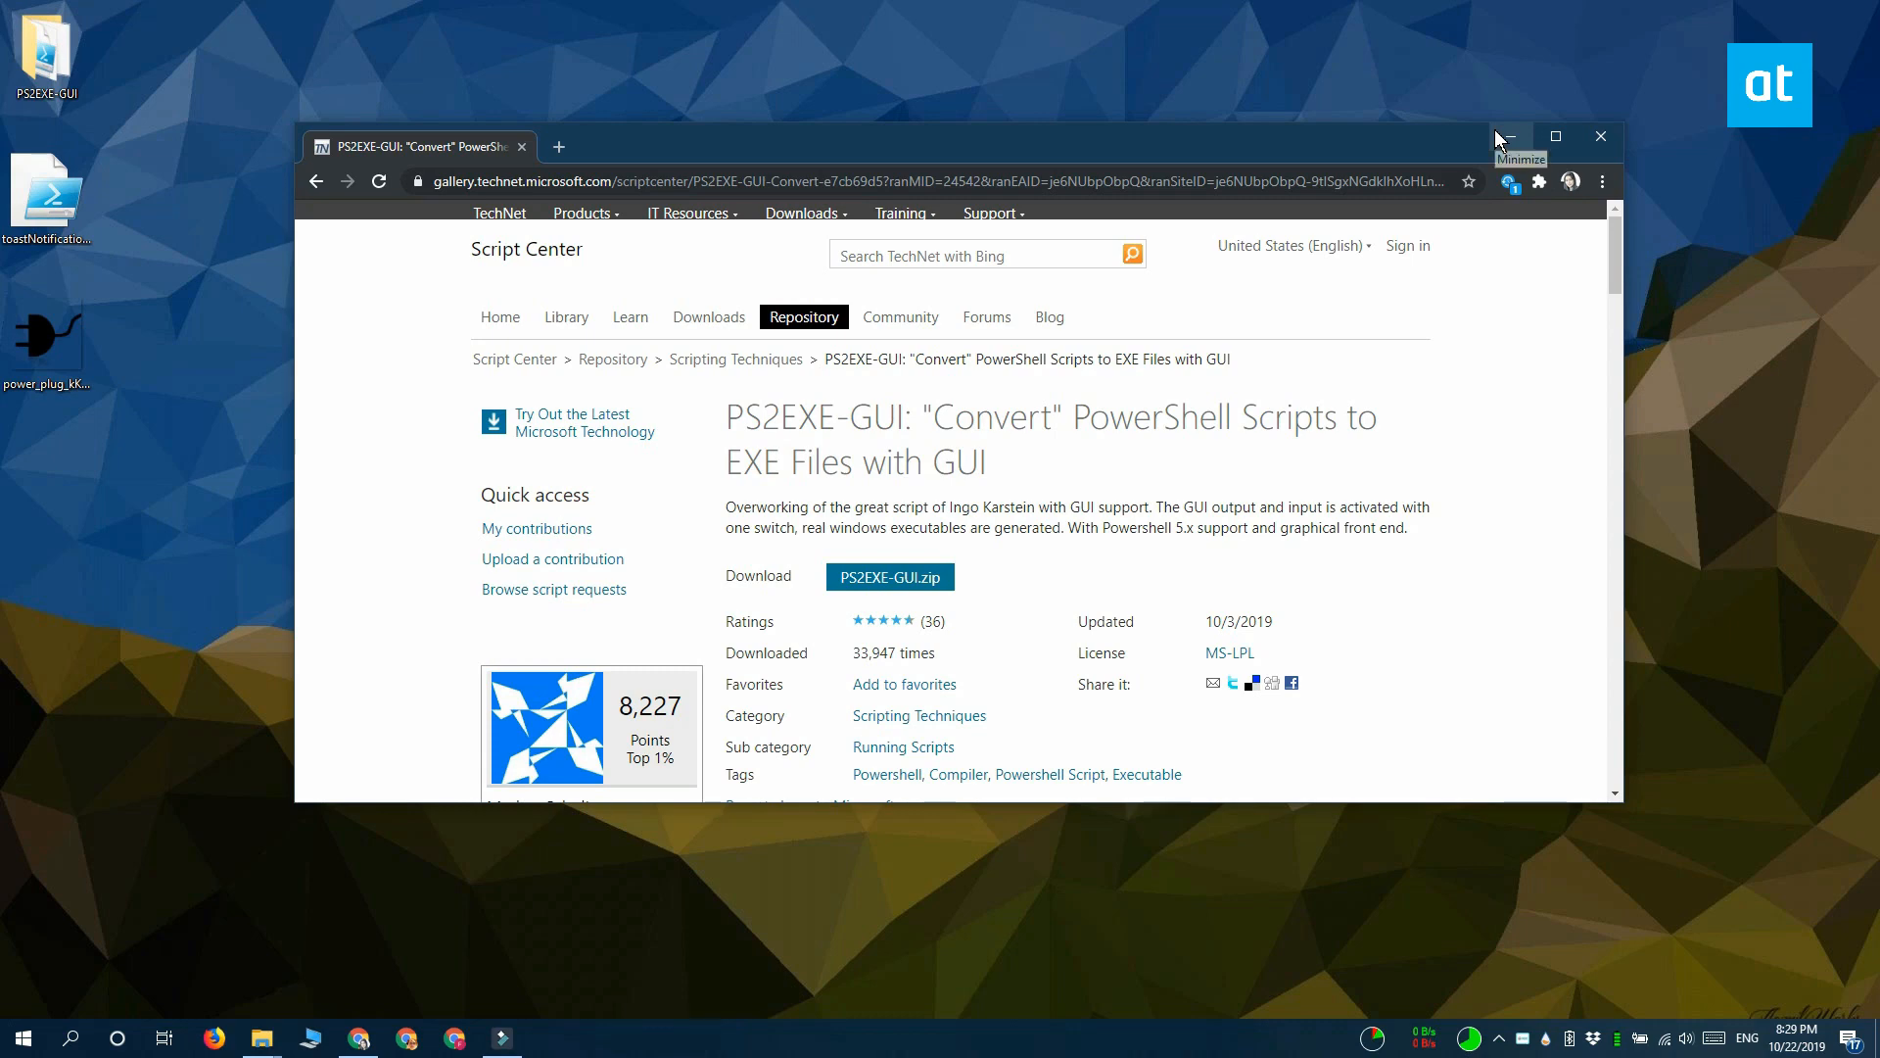
left_click(1508, 135)
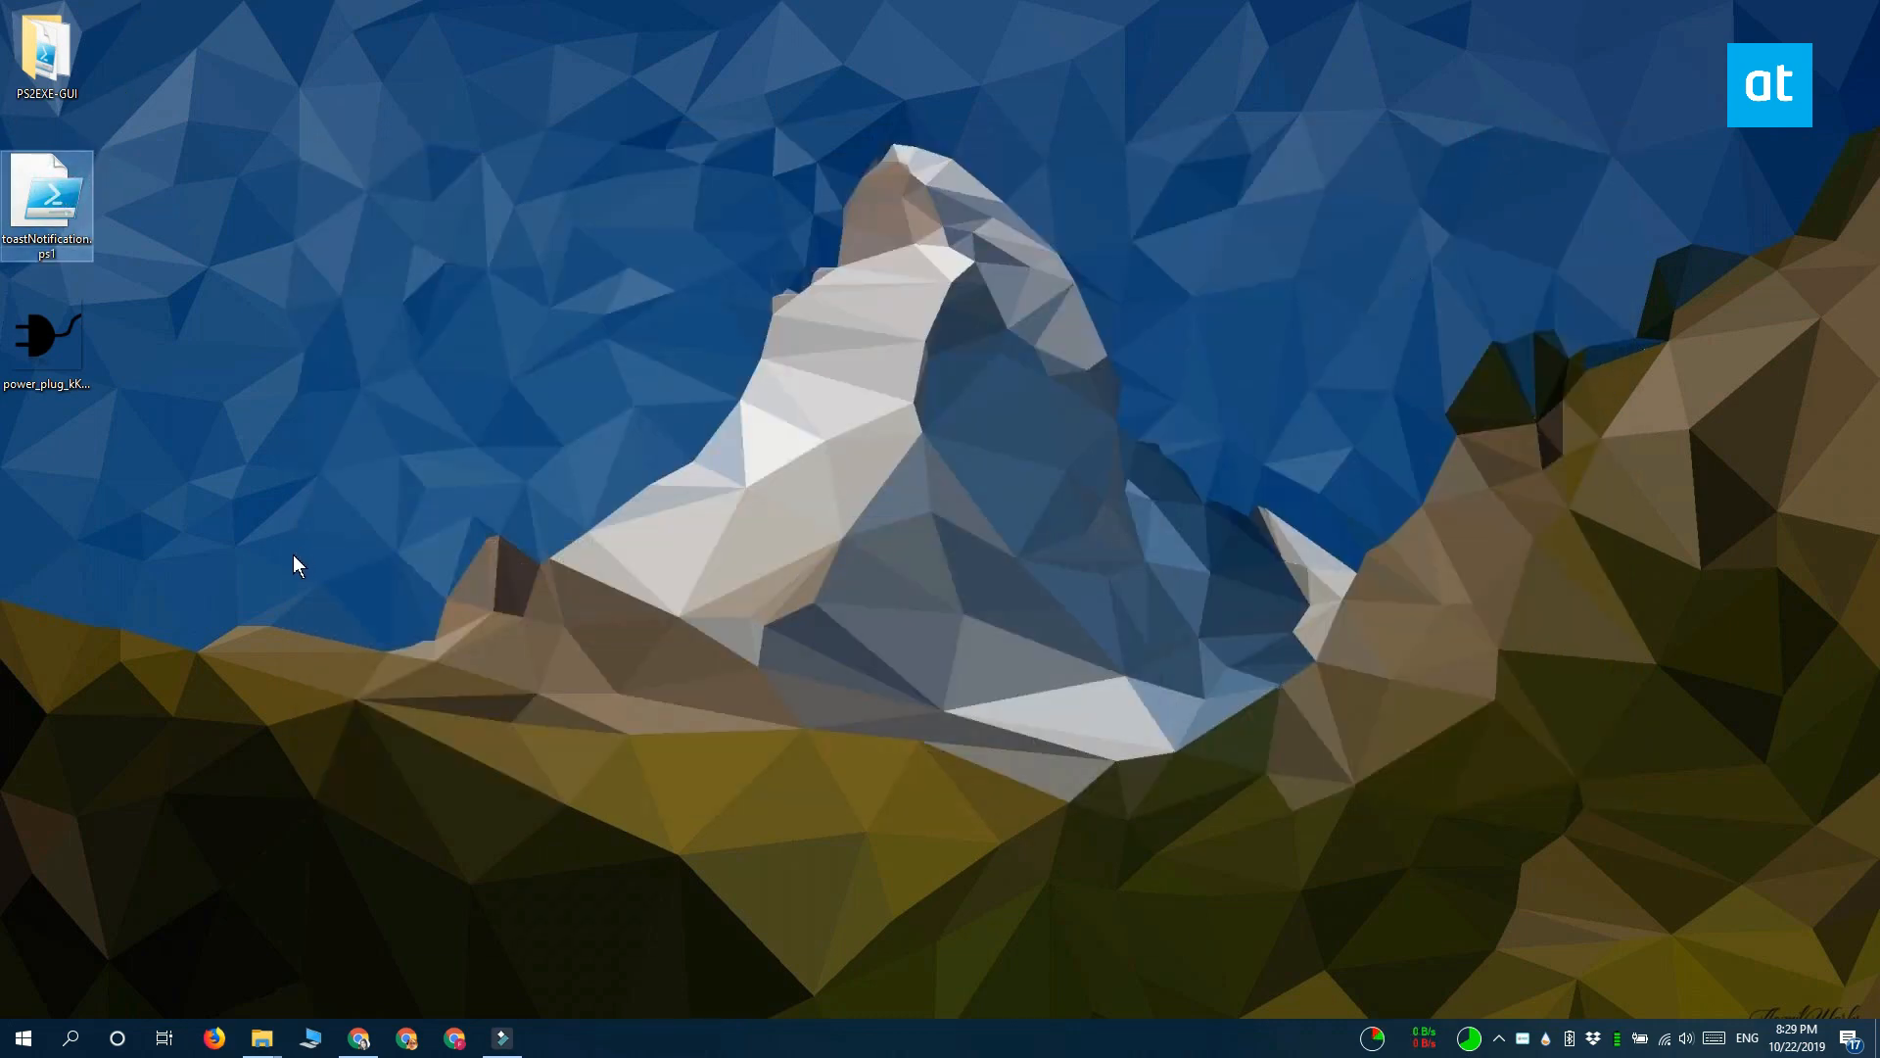
left_click(47, 348)
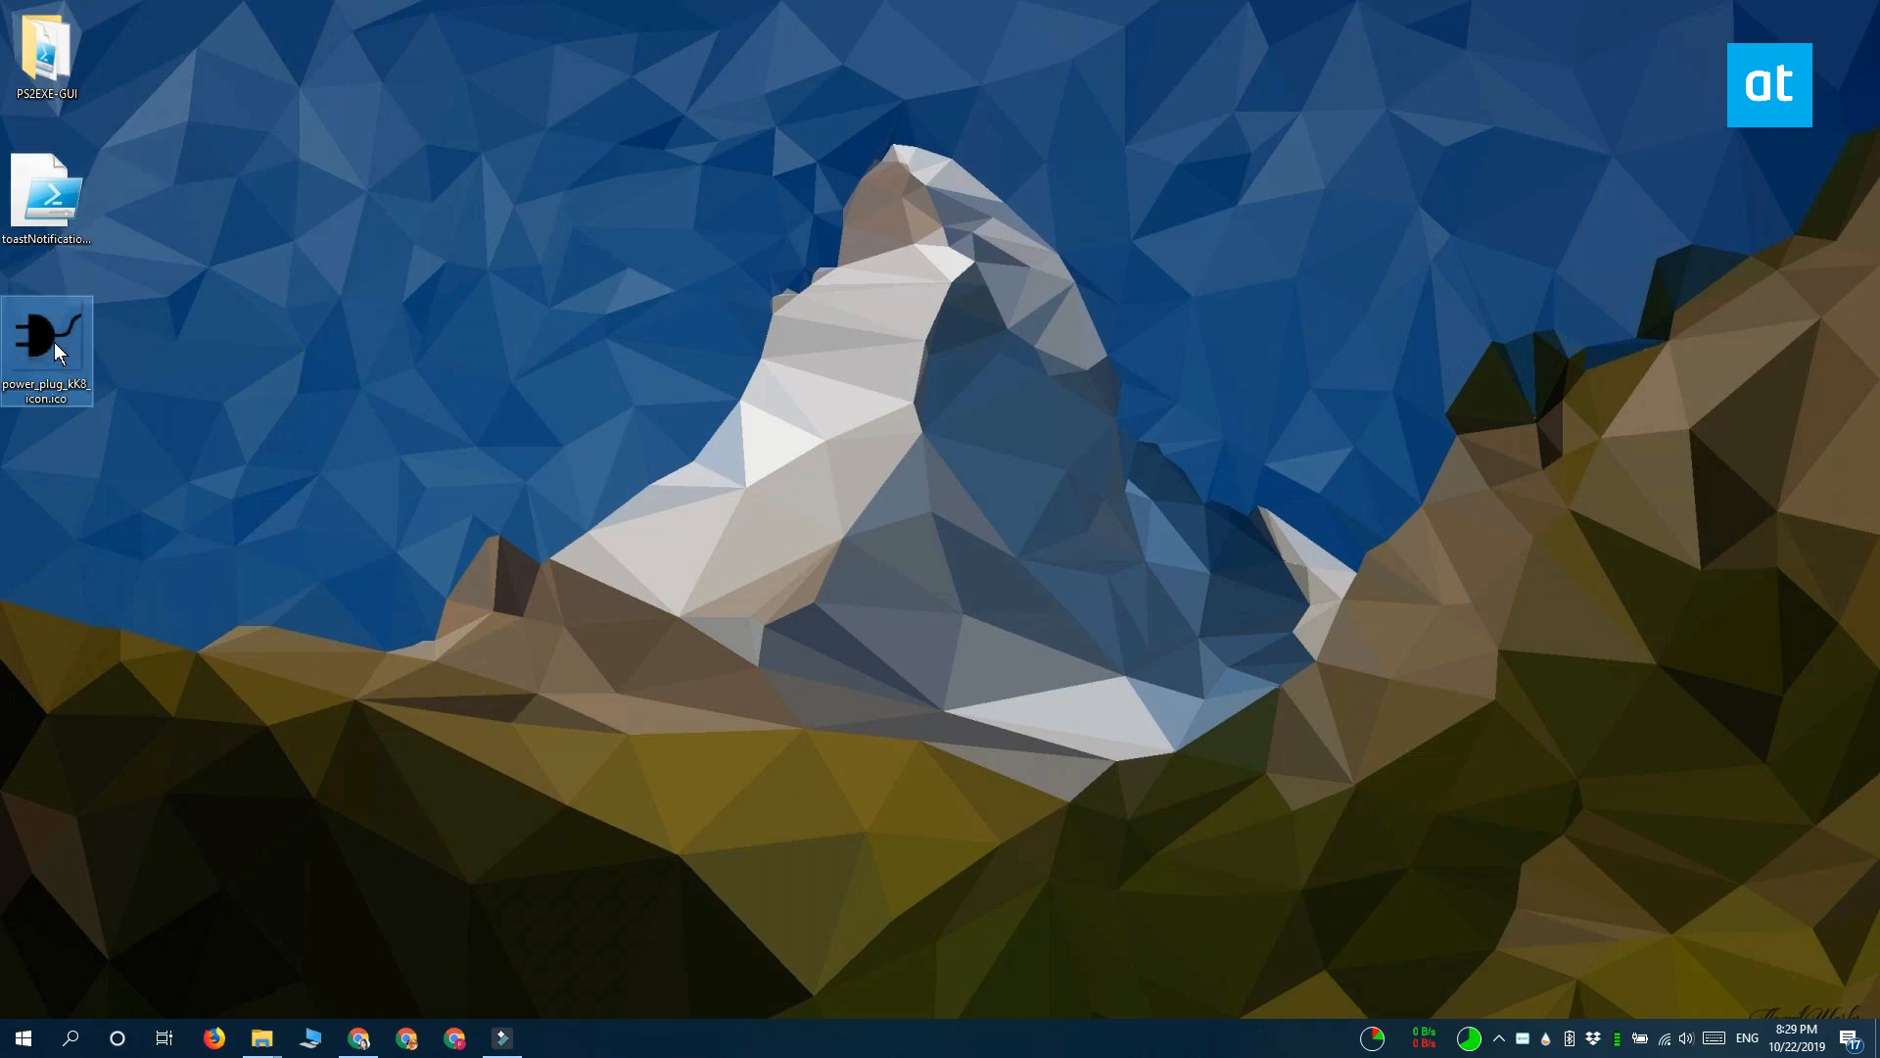
mouse_move(265, 534)
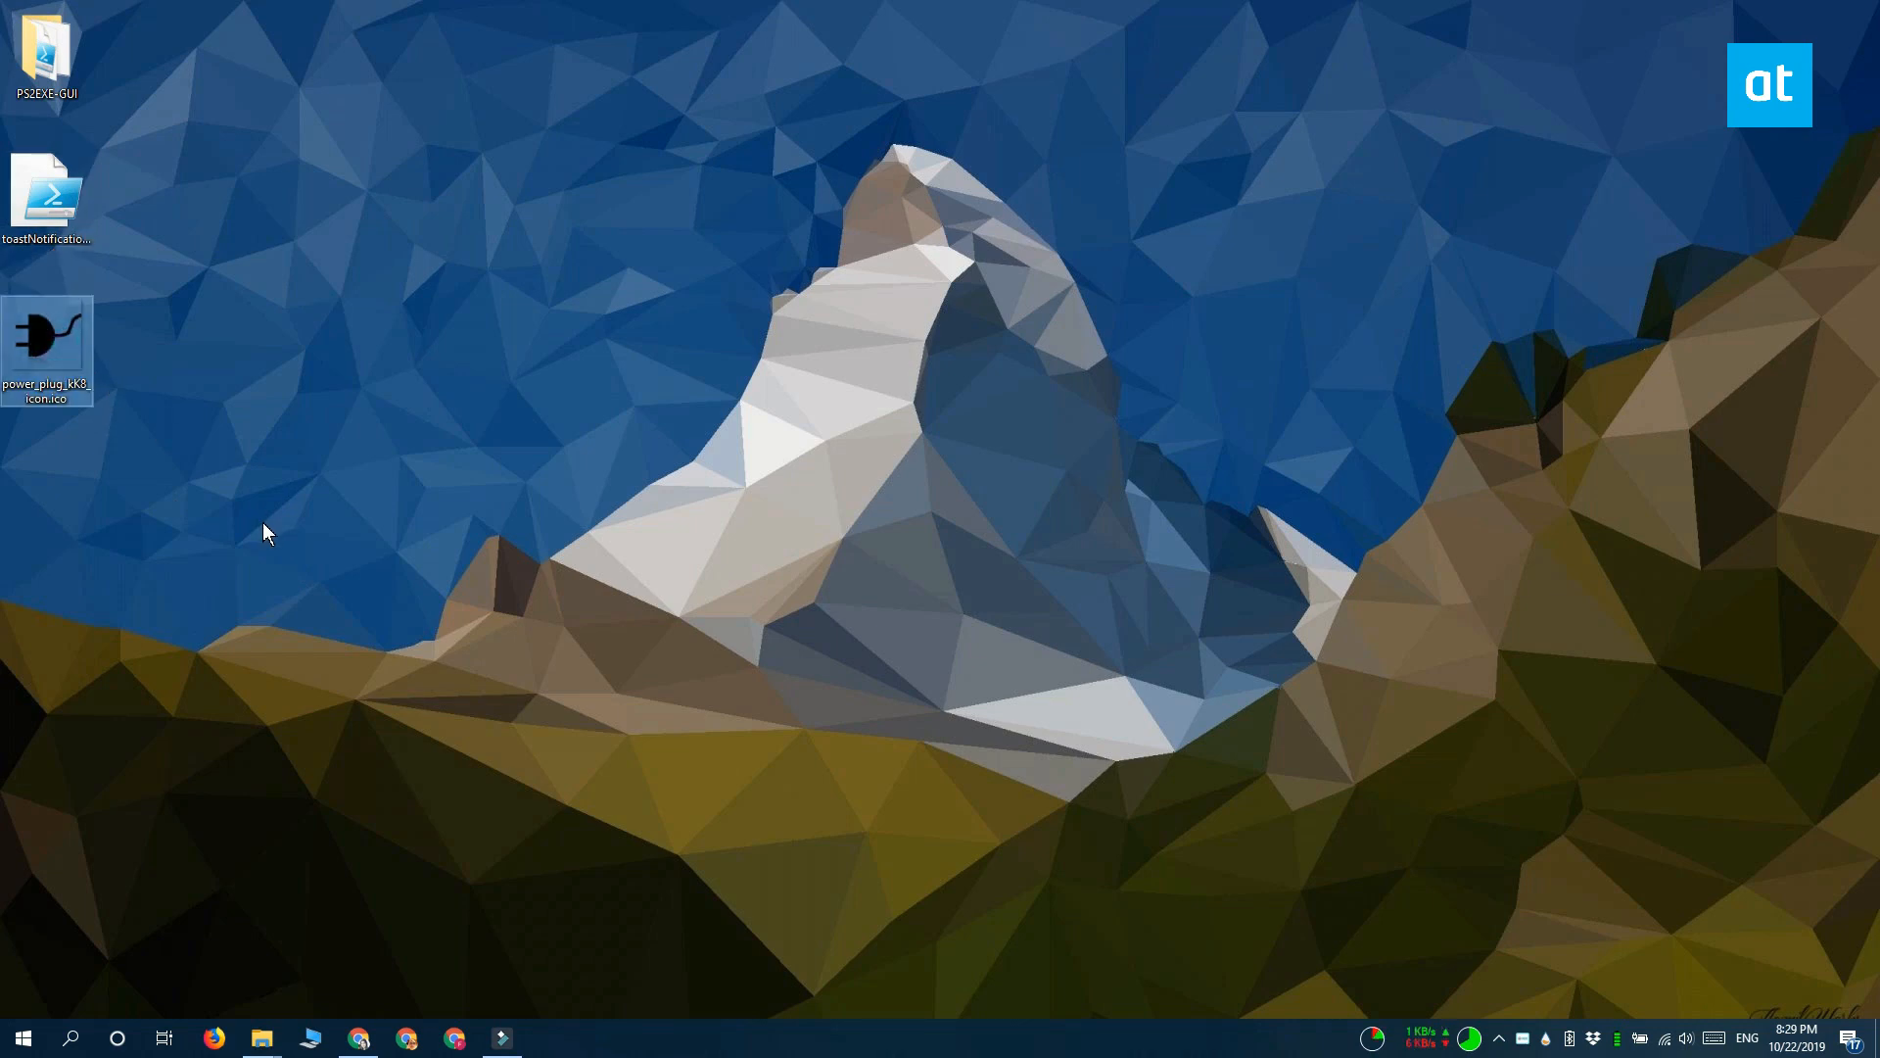
mouse_move(194, 438)
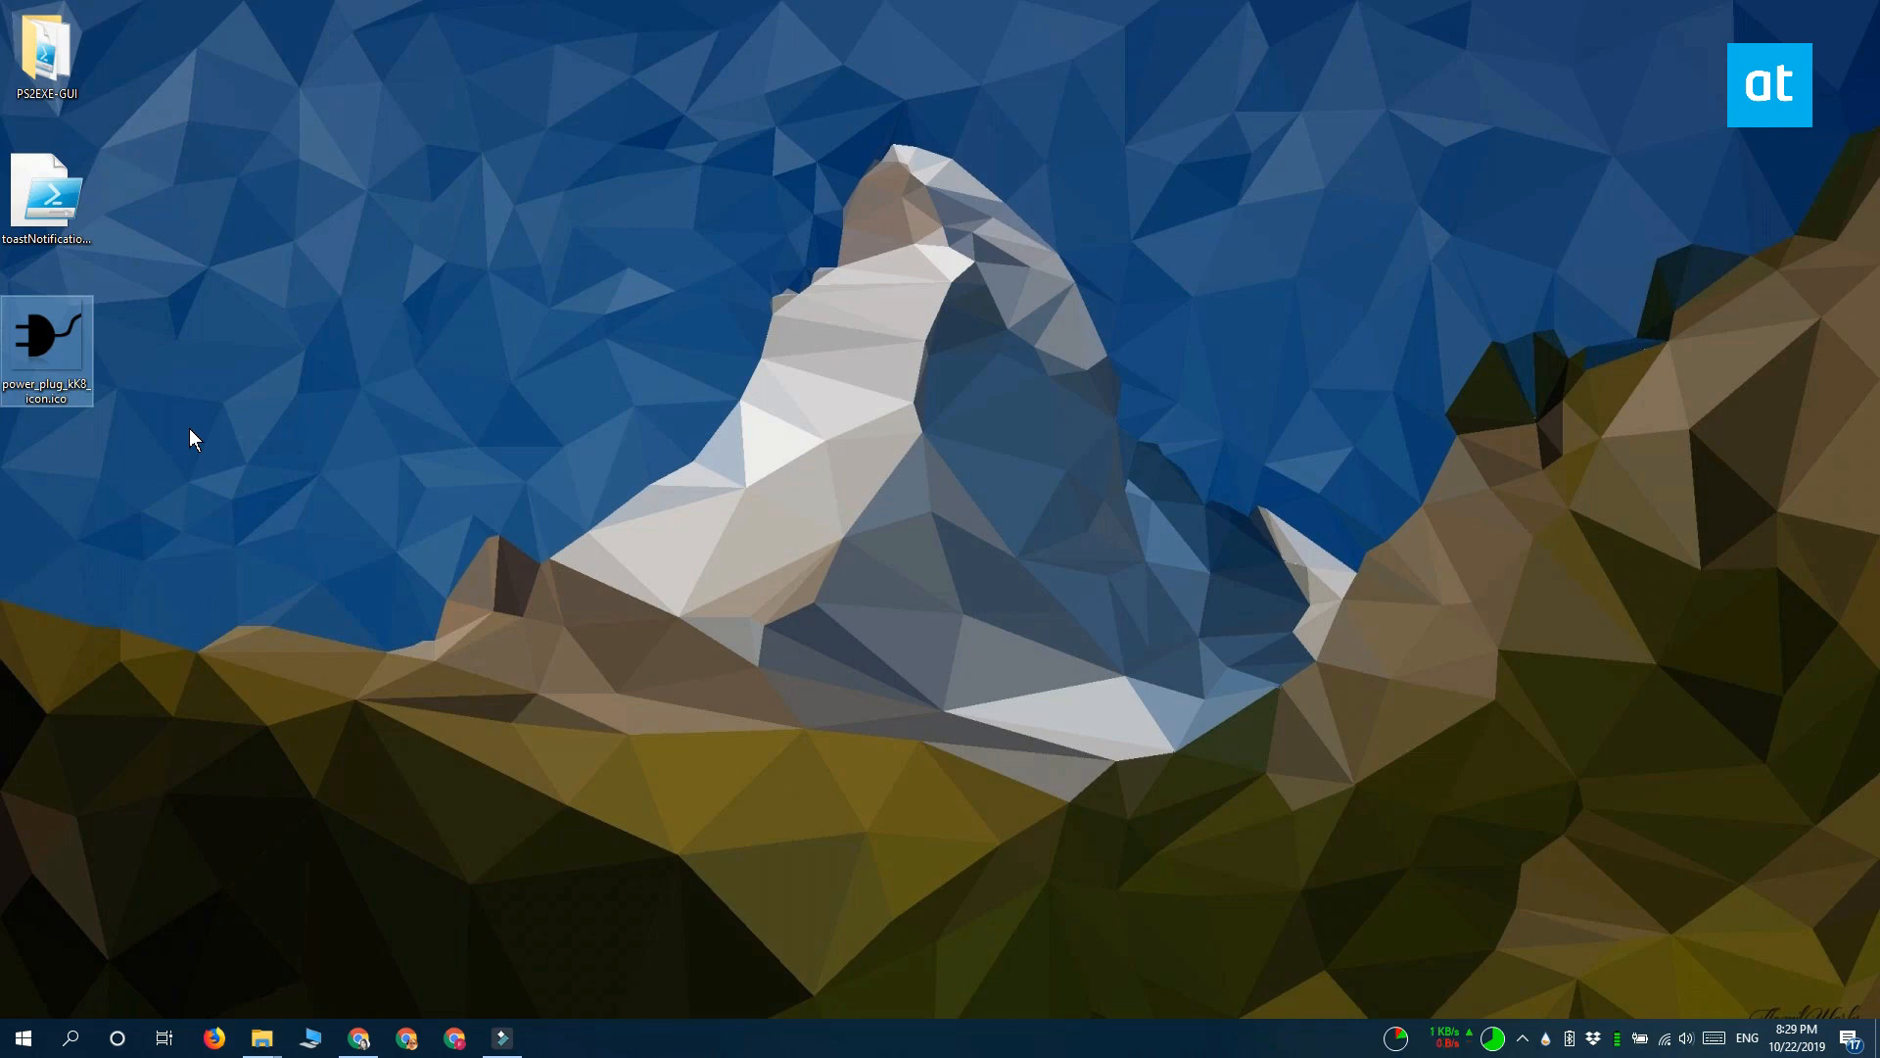
mouse_move(366, 645)
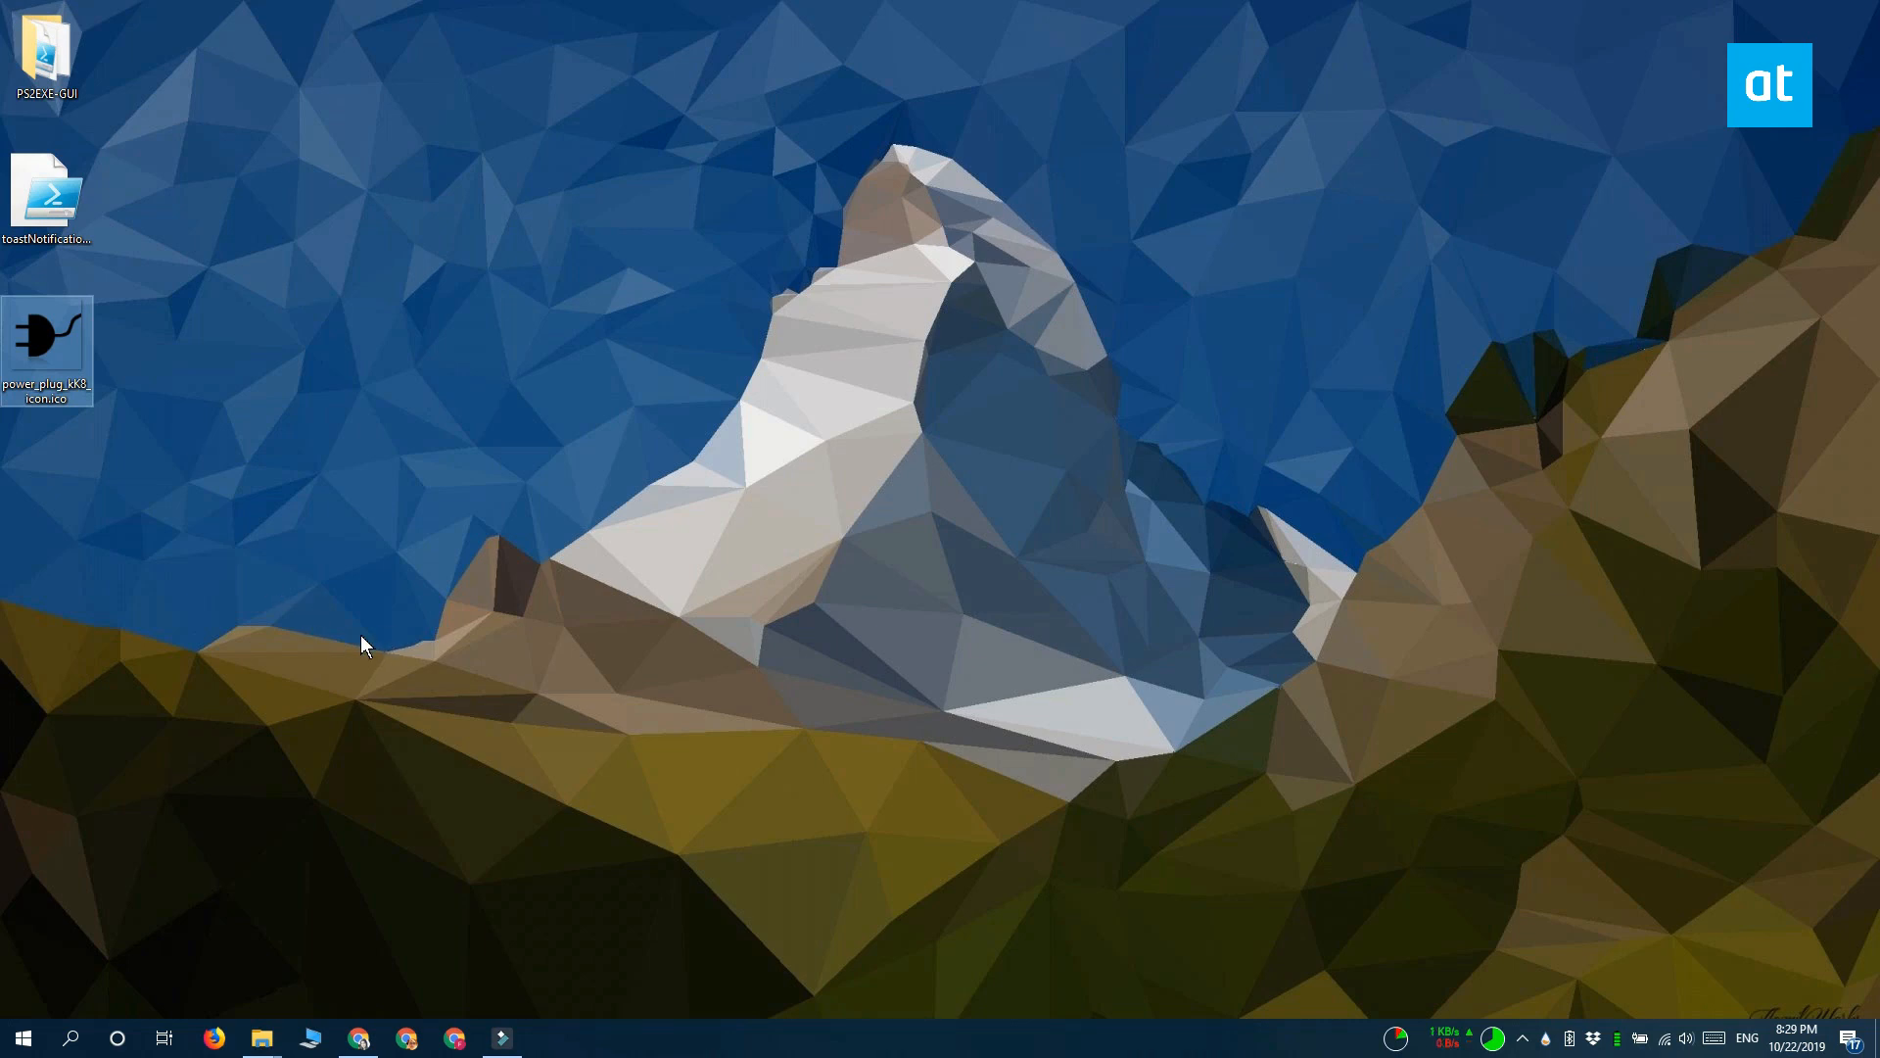
- Open the PS2EXE-GUI folder and launch Win-PS2EXE.exe
left_click(47, 54)
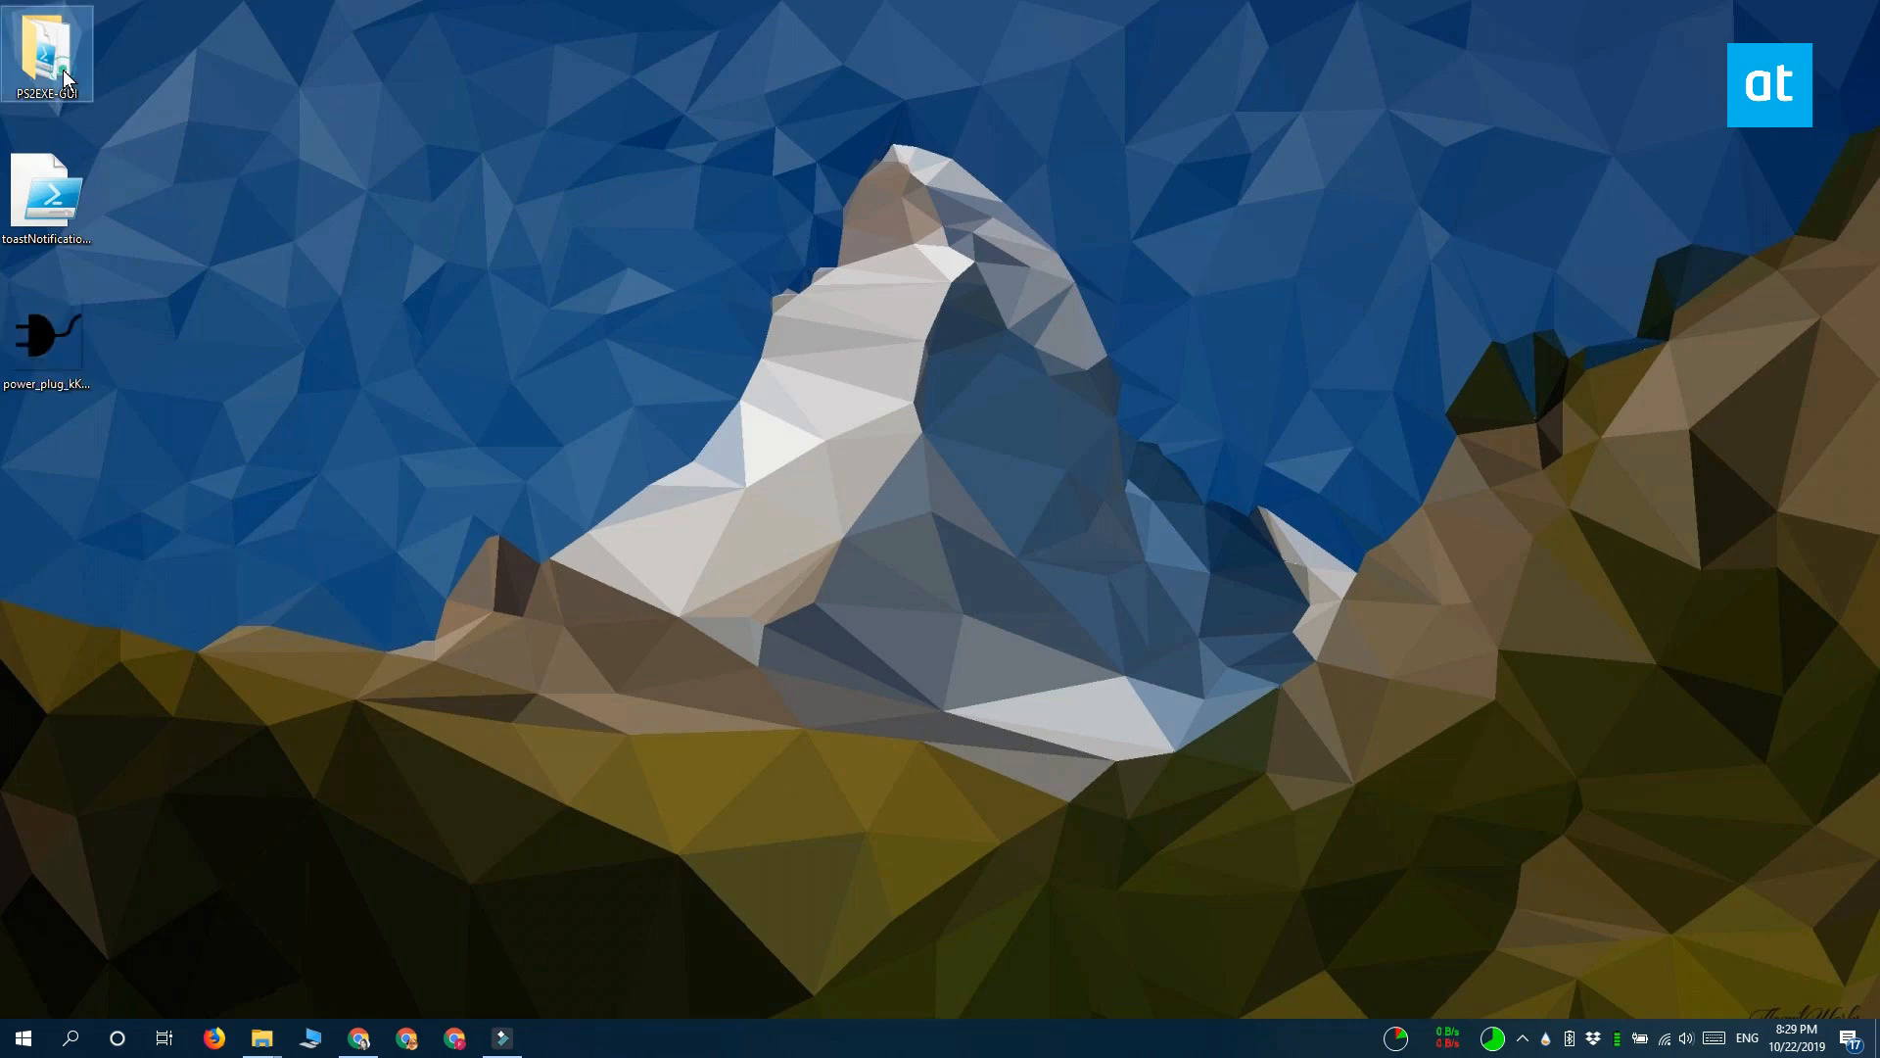
double_click(46, 48)
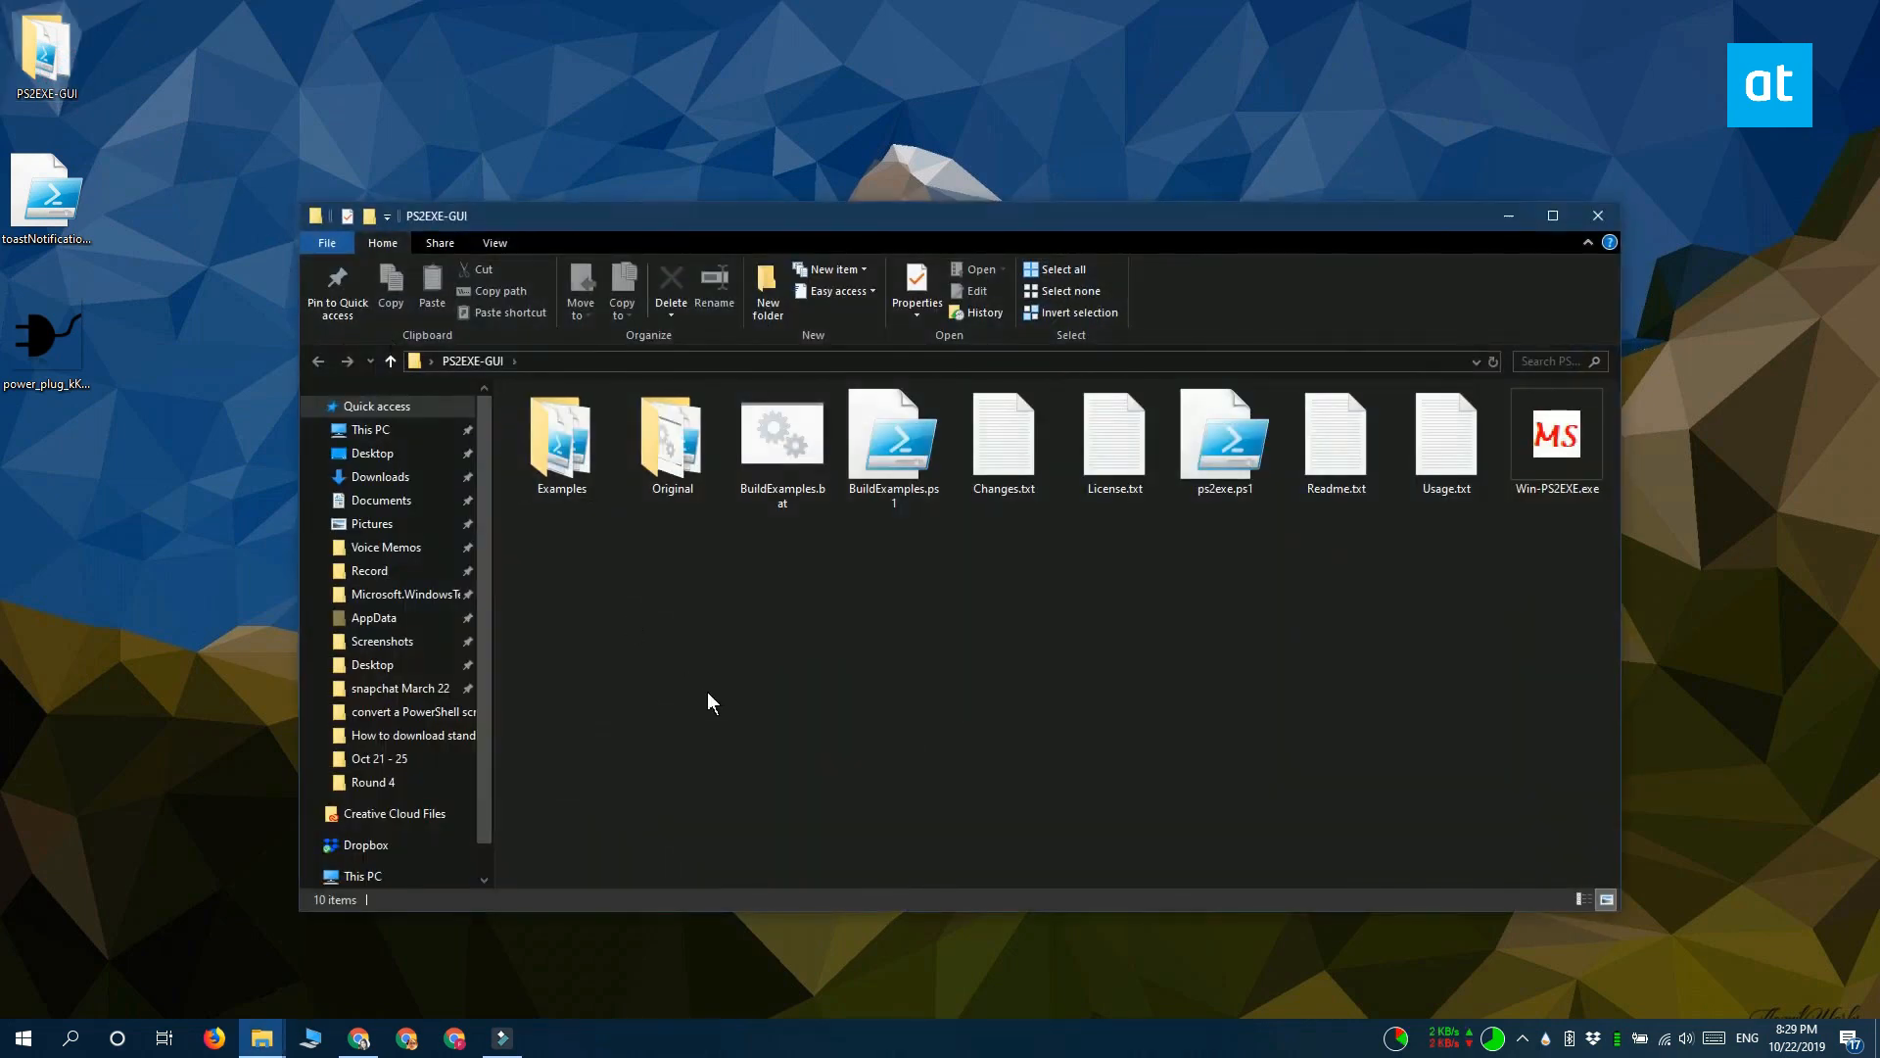
left_click(1556, 432)
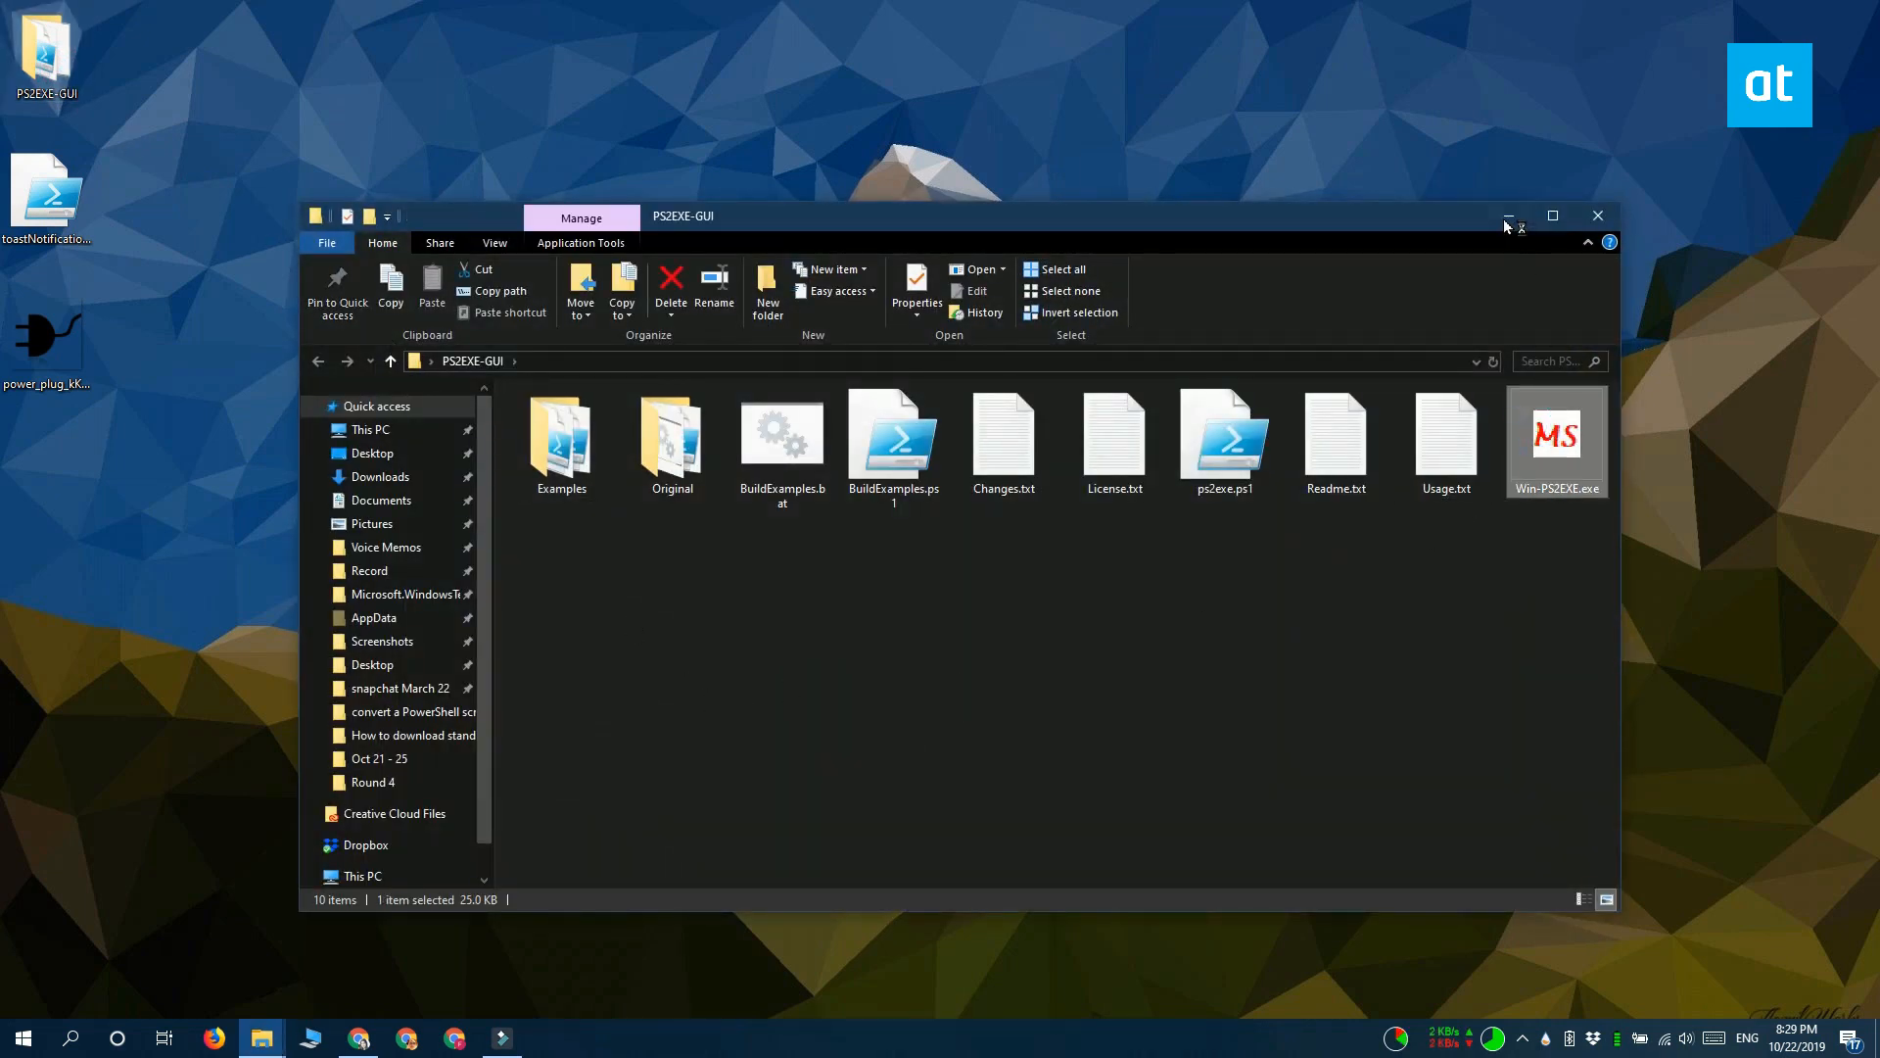
double_click(1555, 432)
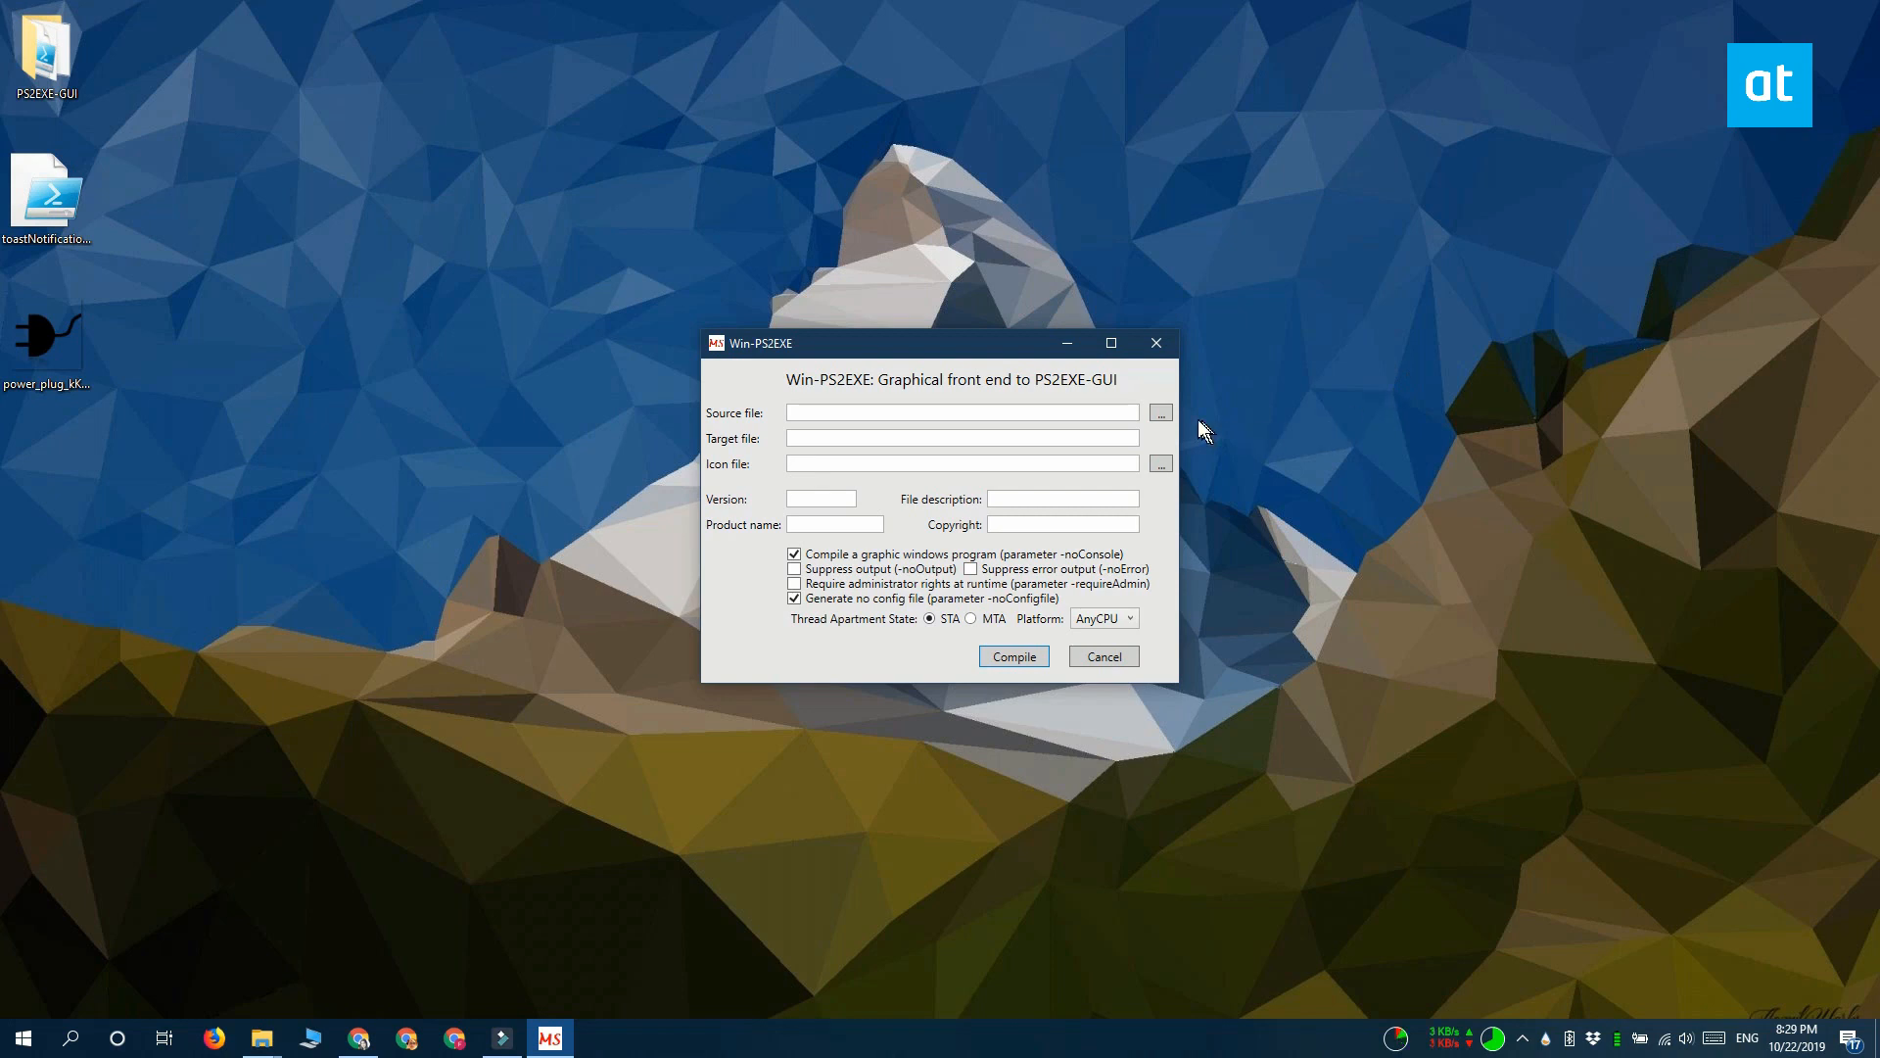
- Choose toastNotification.ps1 as the source script and Notification.exe as the target
left_click(1157, 413)
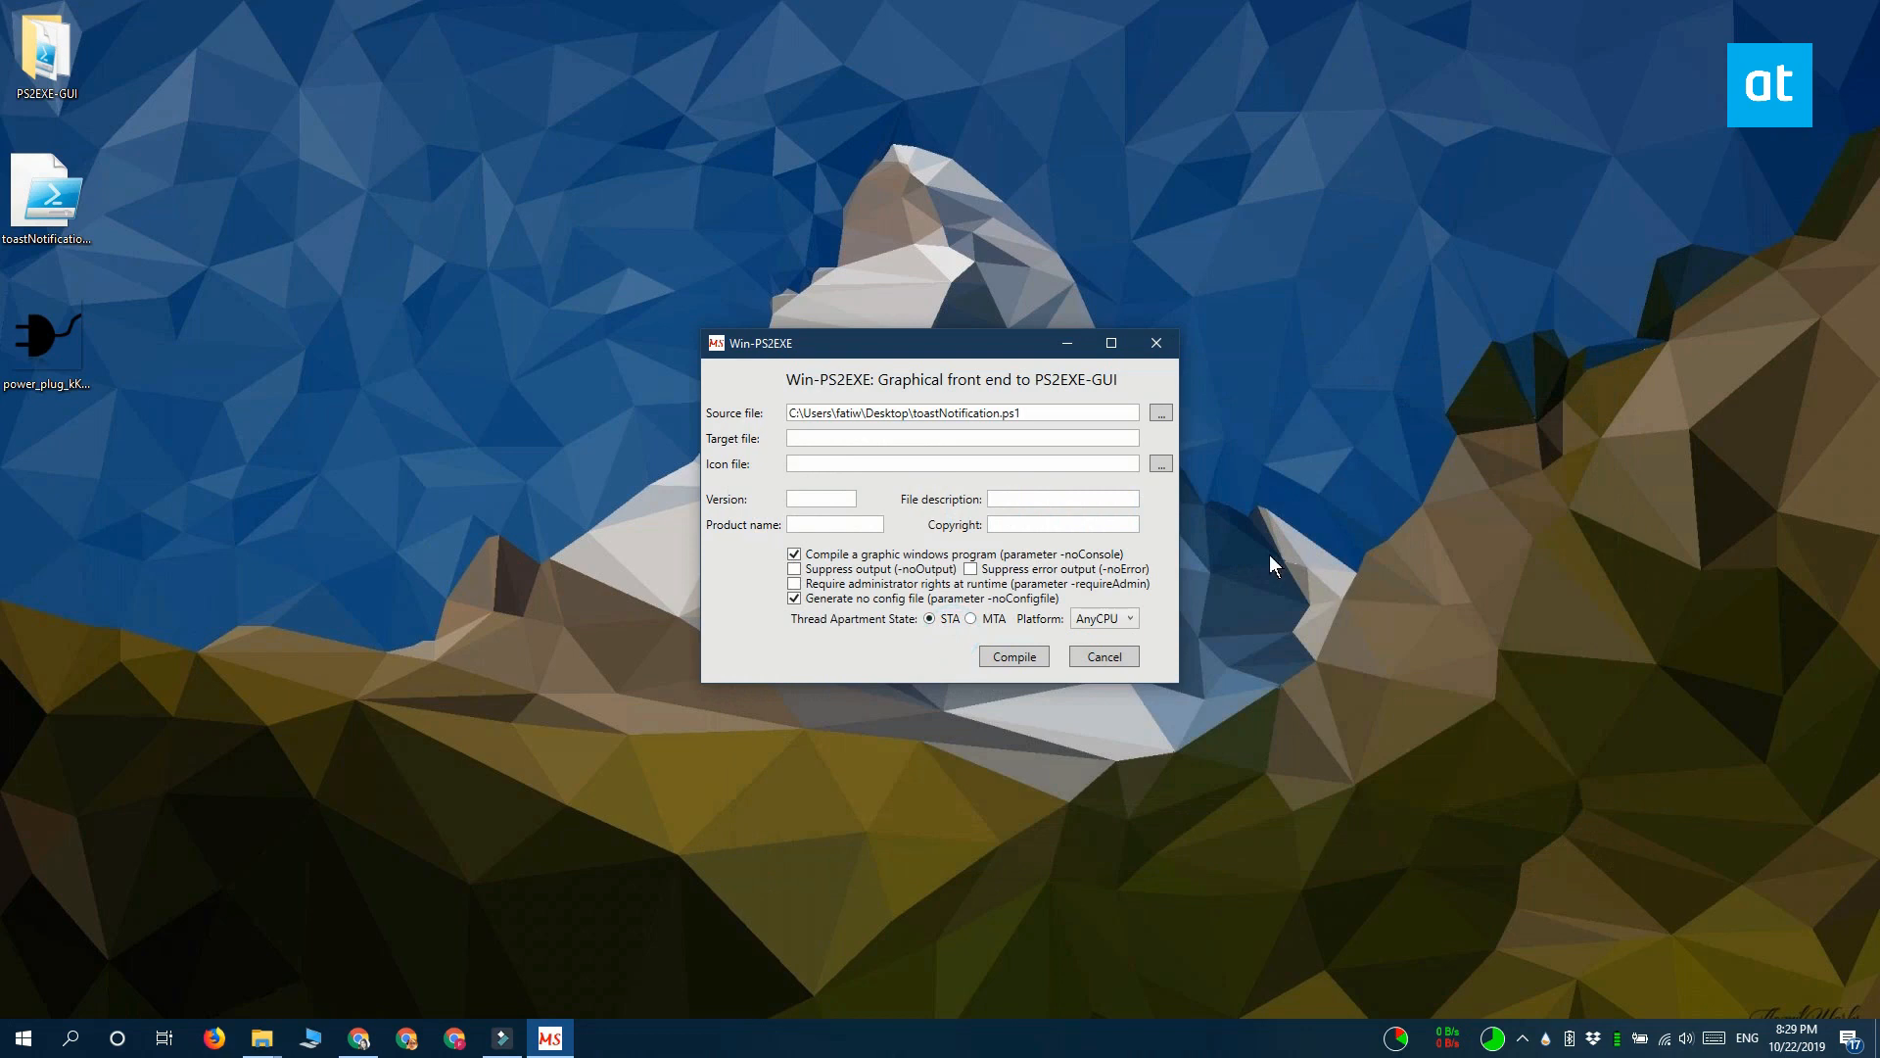
type("N")
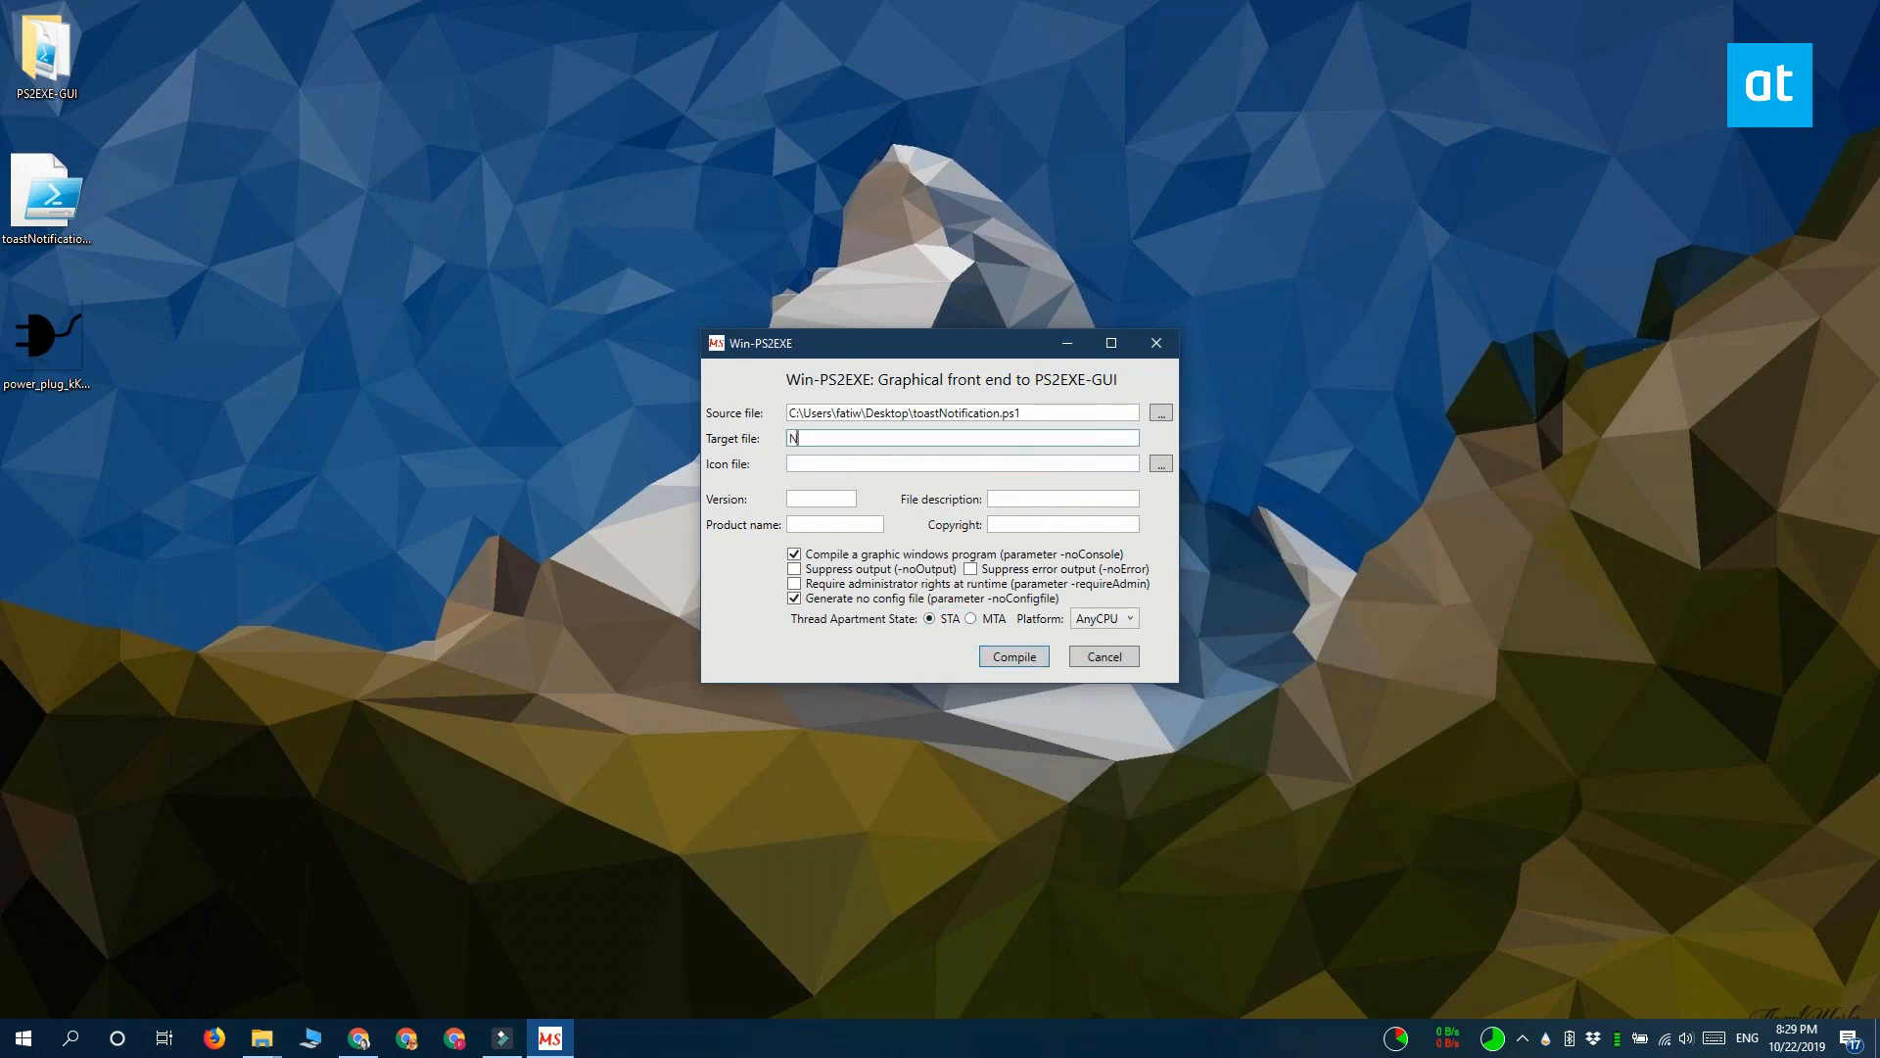
type("otification")
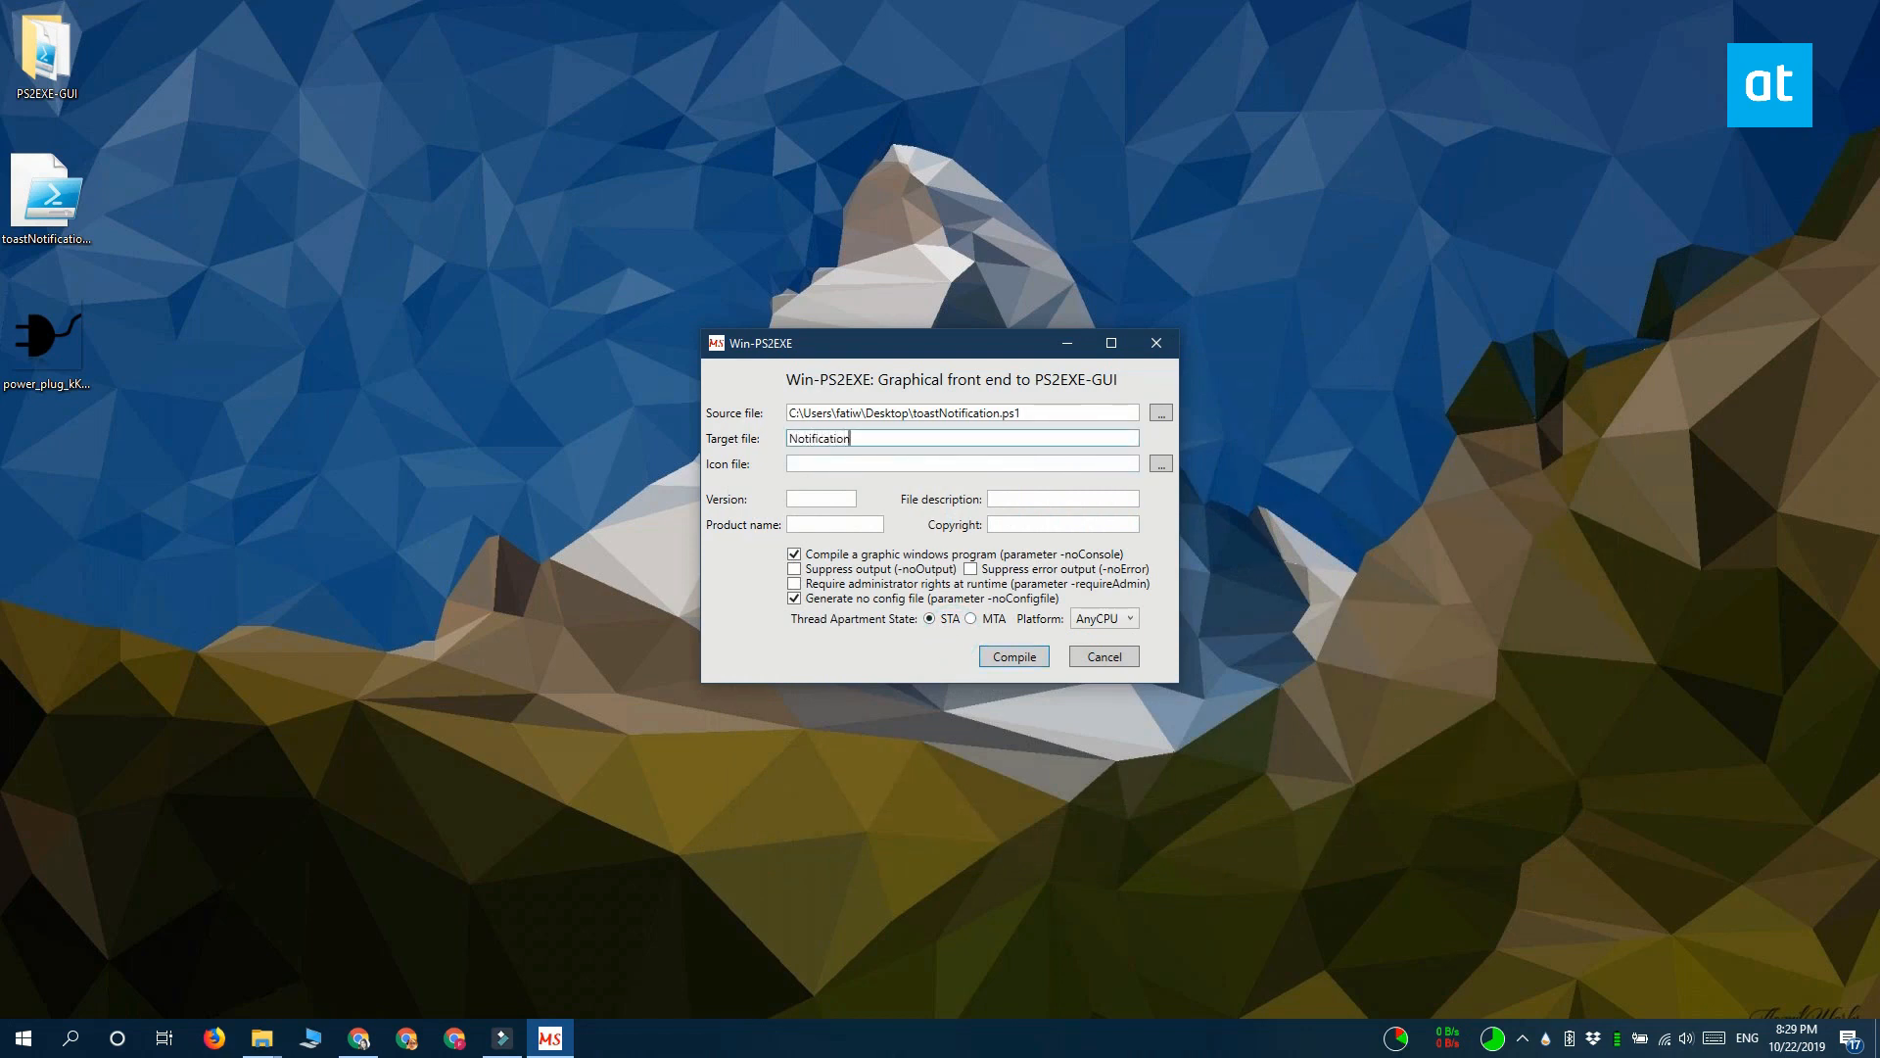
type(".exe")
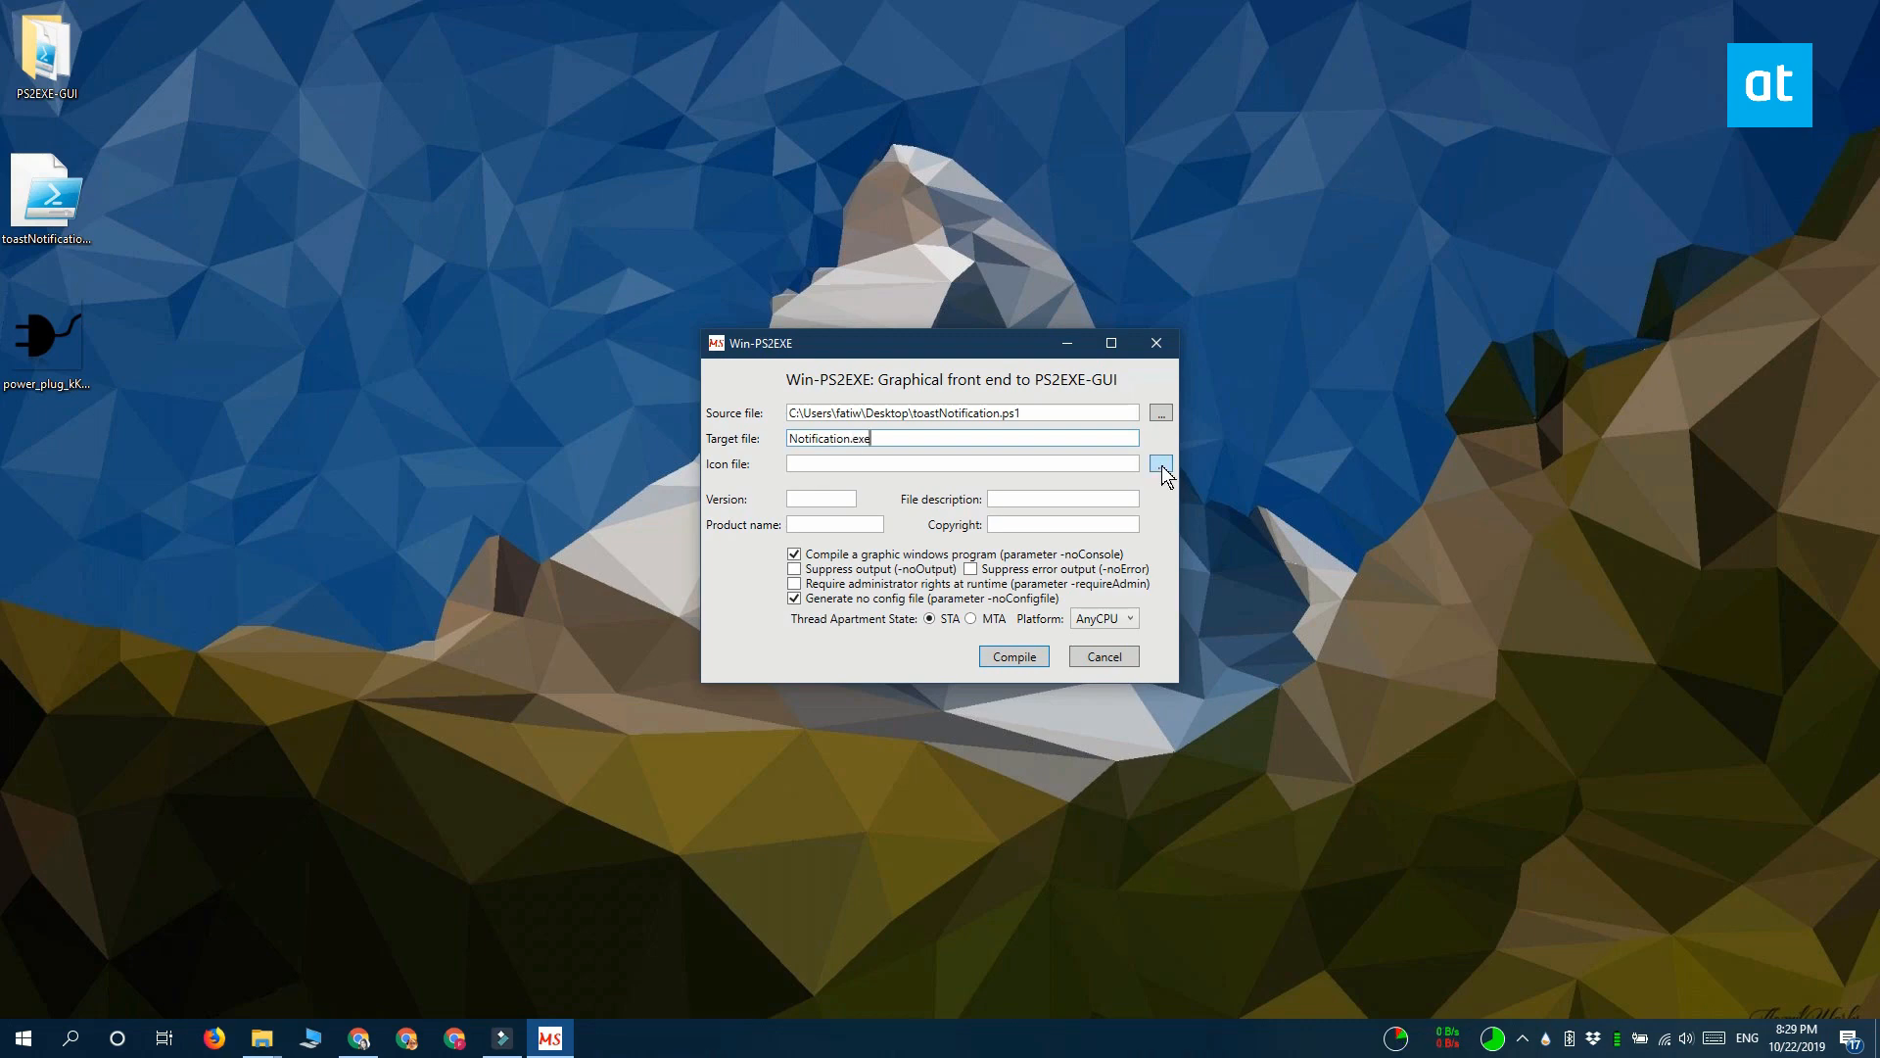
- Add the power plug icon and 'Toast notification' description, then compile the executable
left_click(1158, 464)
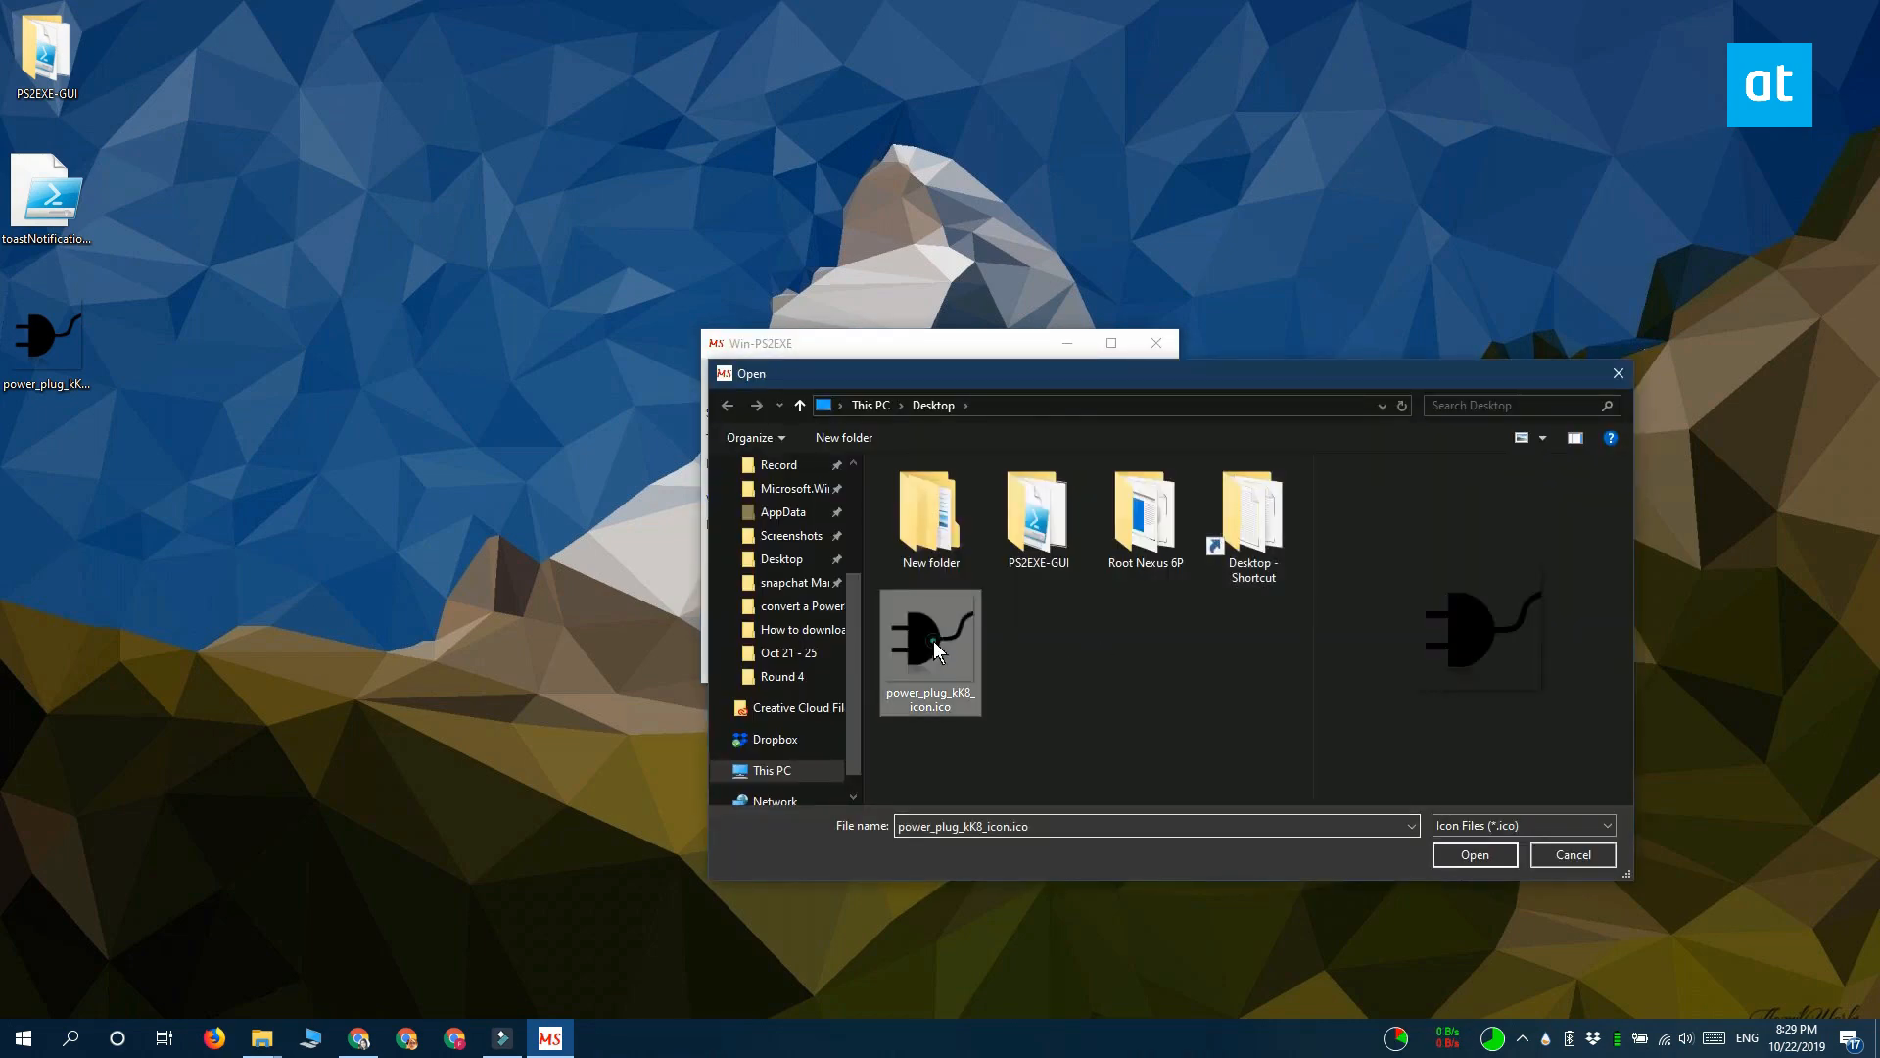
left_click(1474, 854)
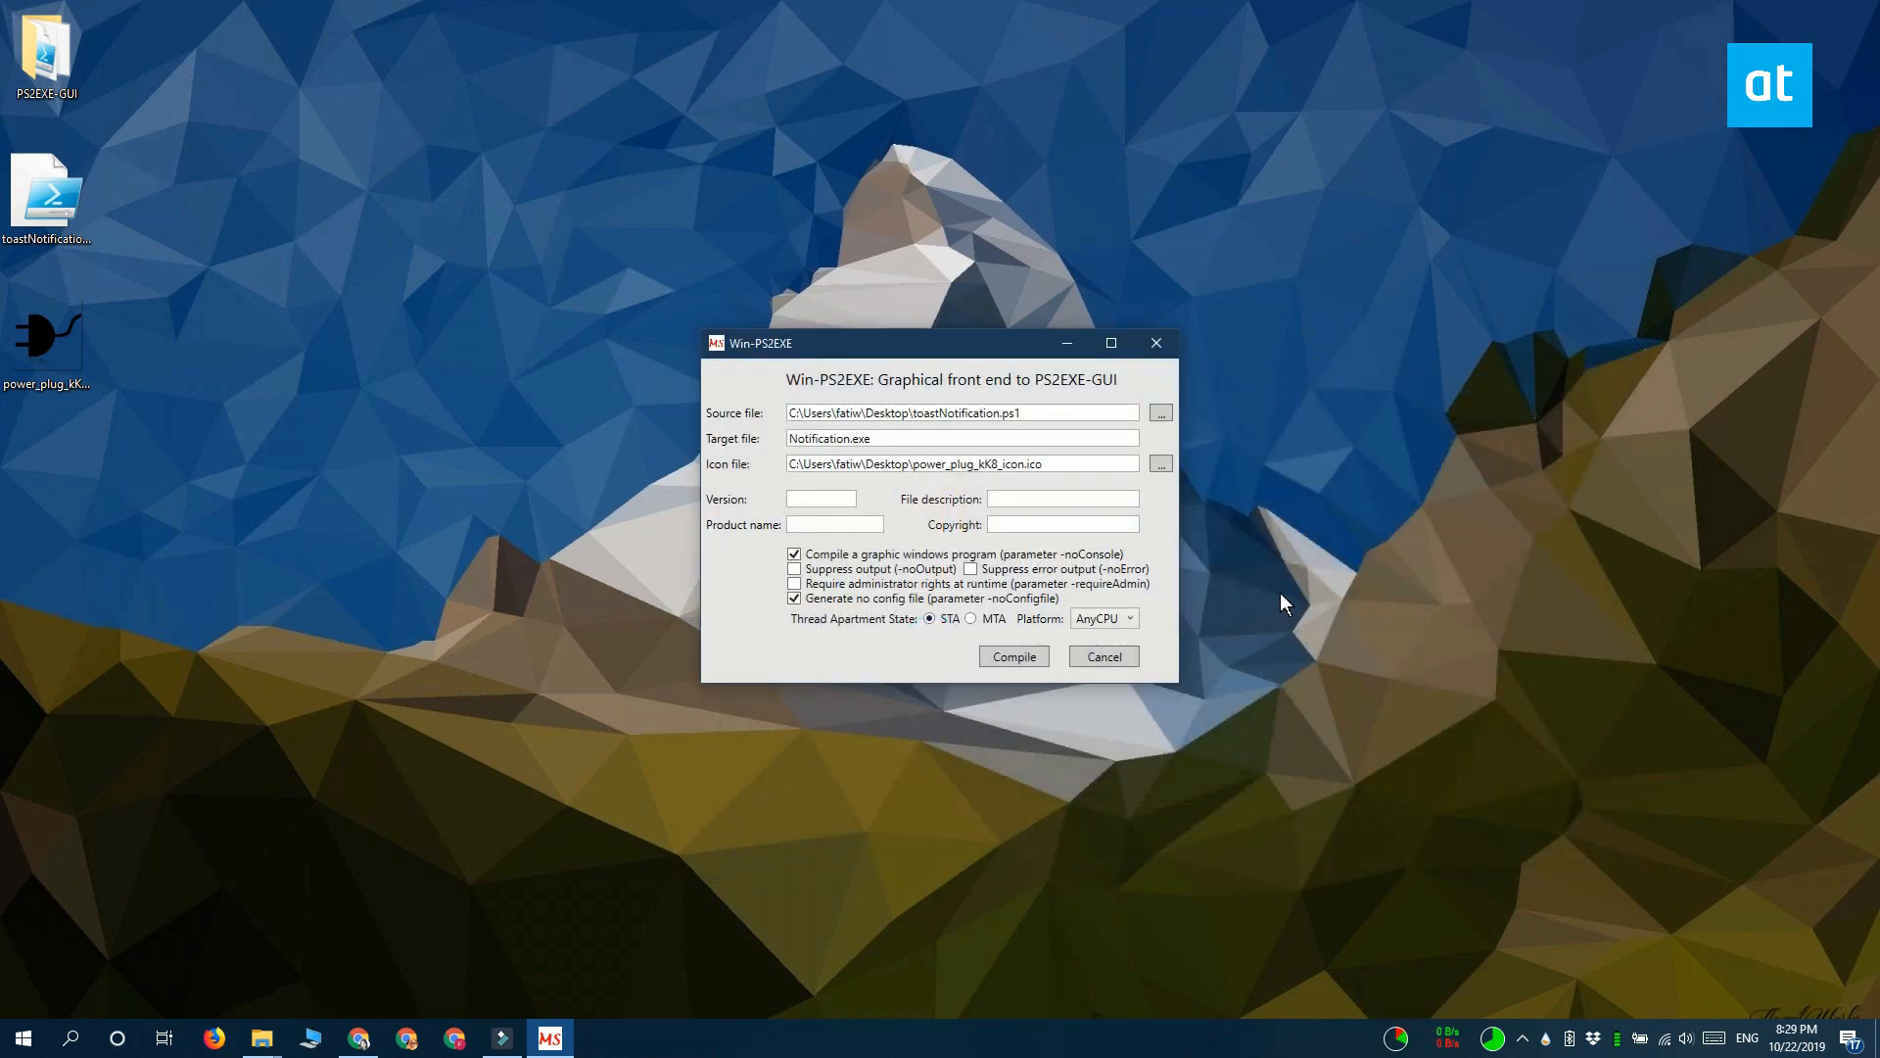
type("ToastNoti")
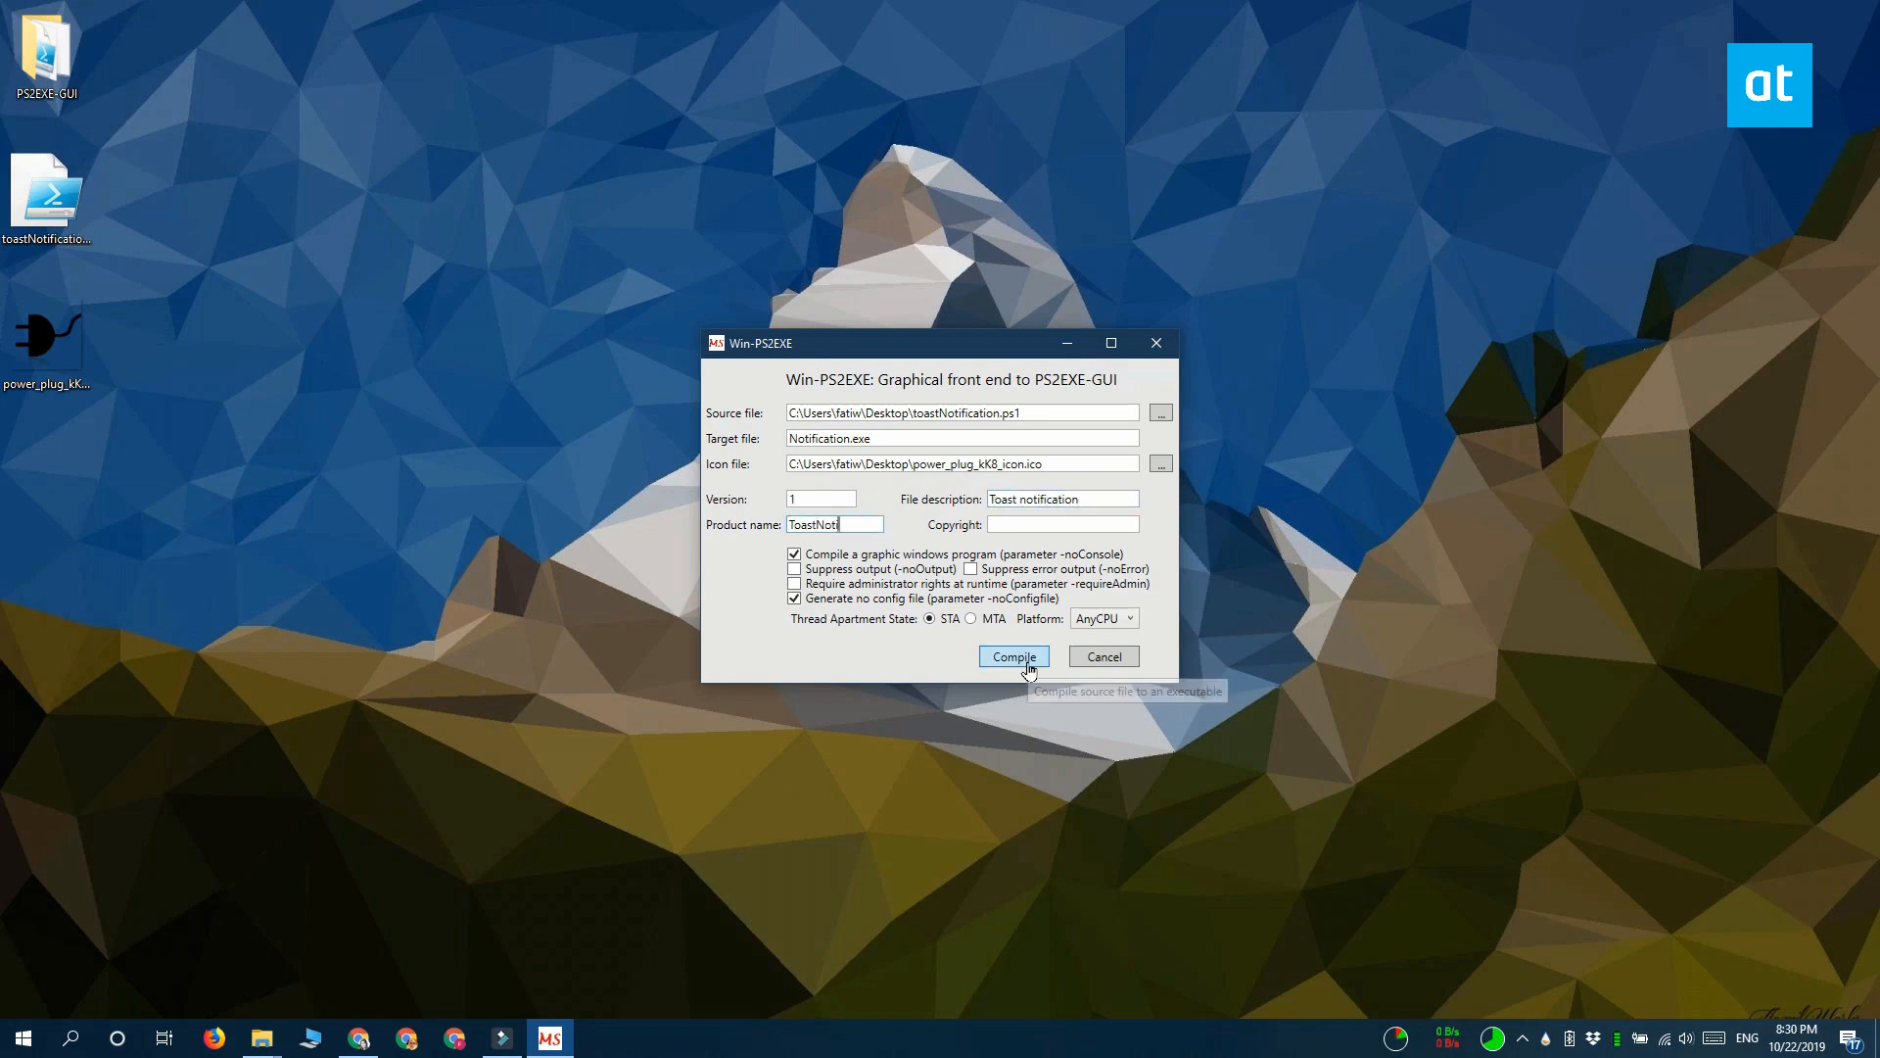
left_click(1012, 656)
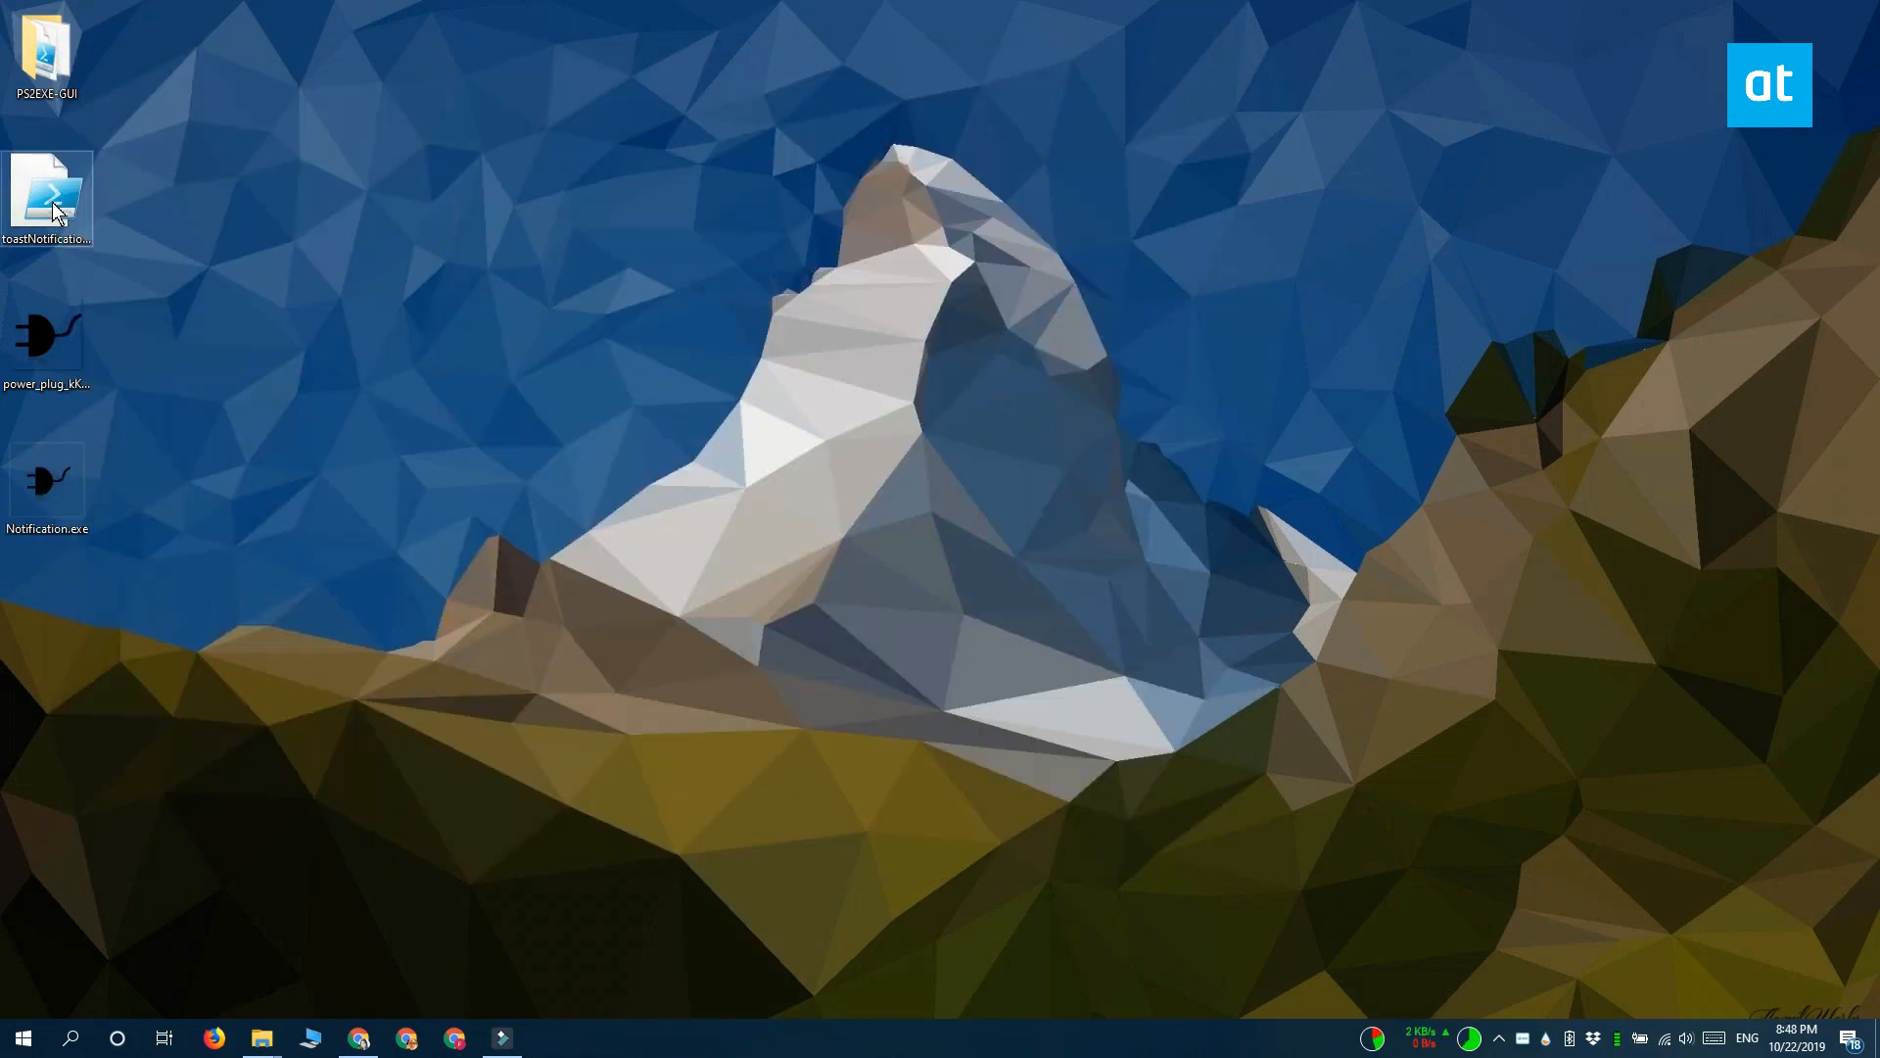
- Run Notification.exe from the desktop to show the 'Power cable plugged/Unplugged' toast
double_click(47, 192)
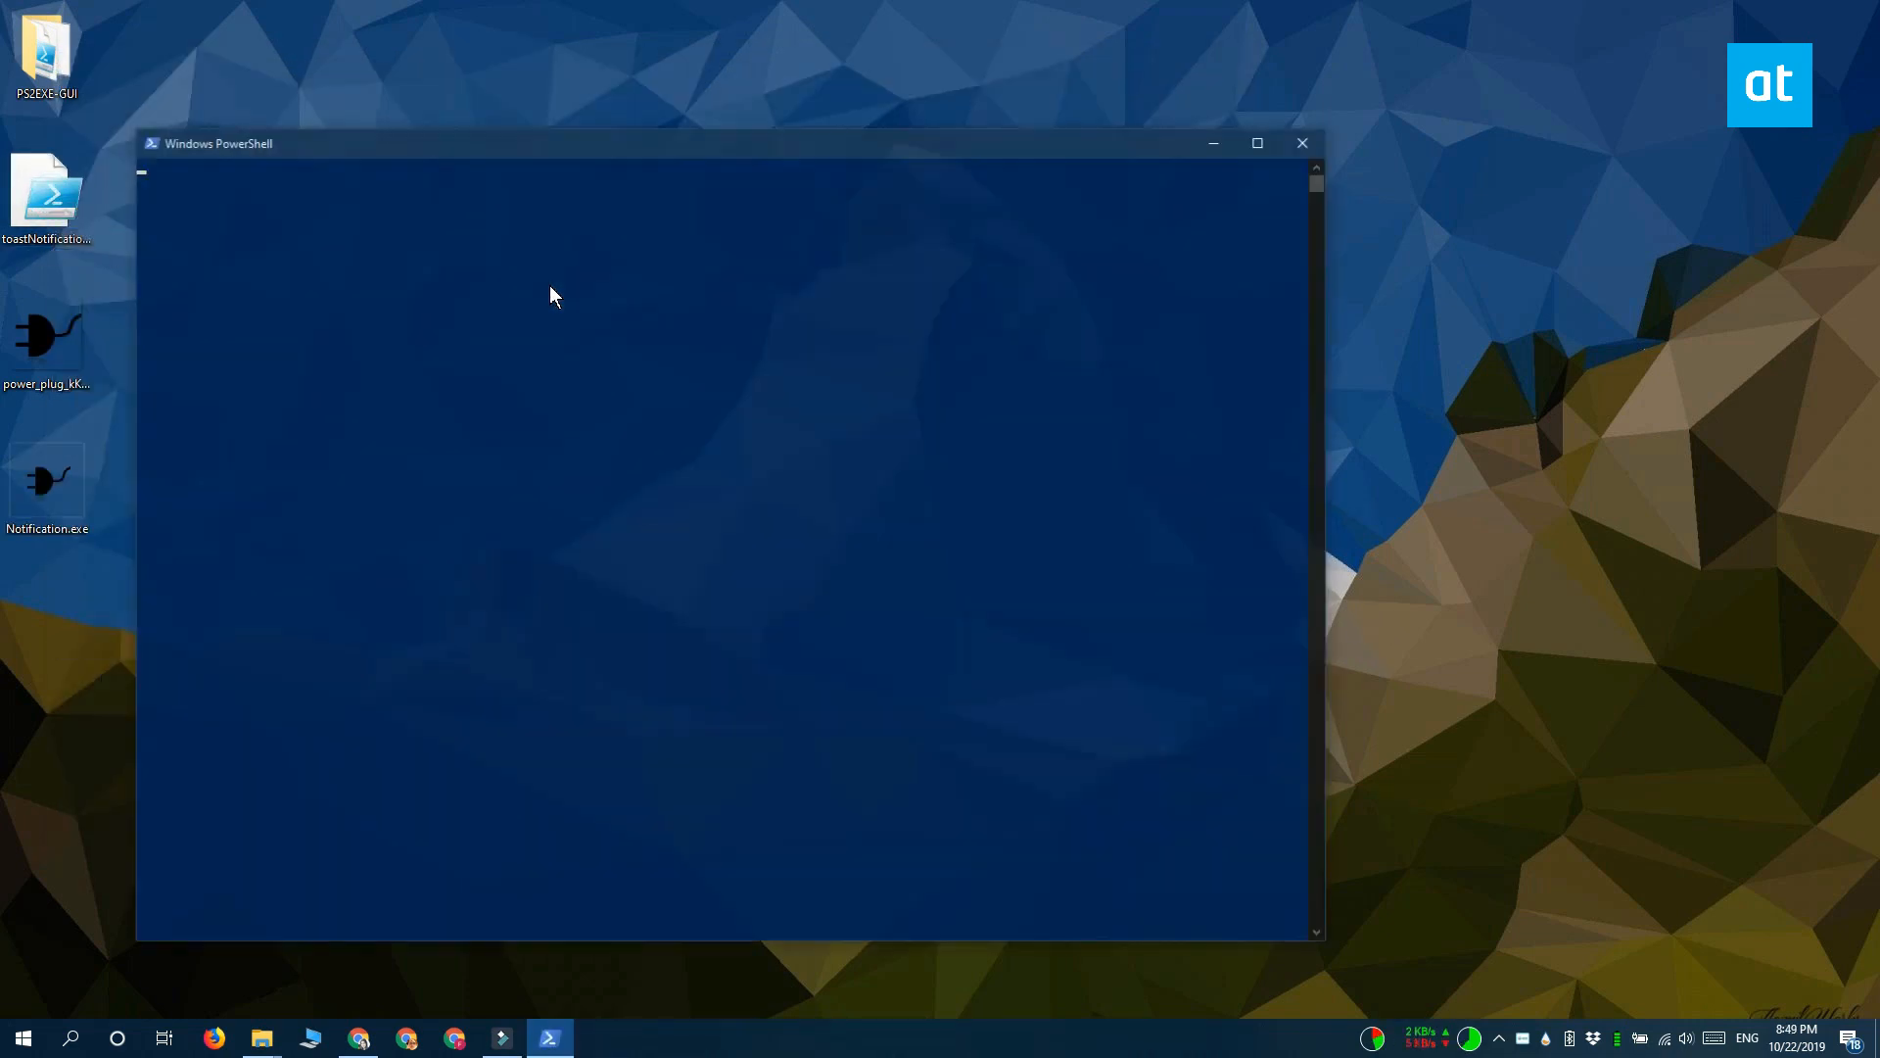
left_click(1303, 143)
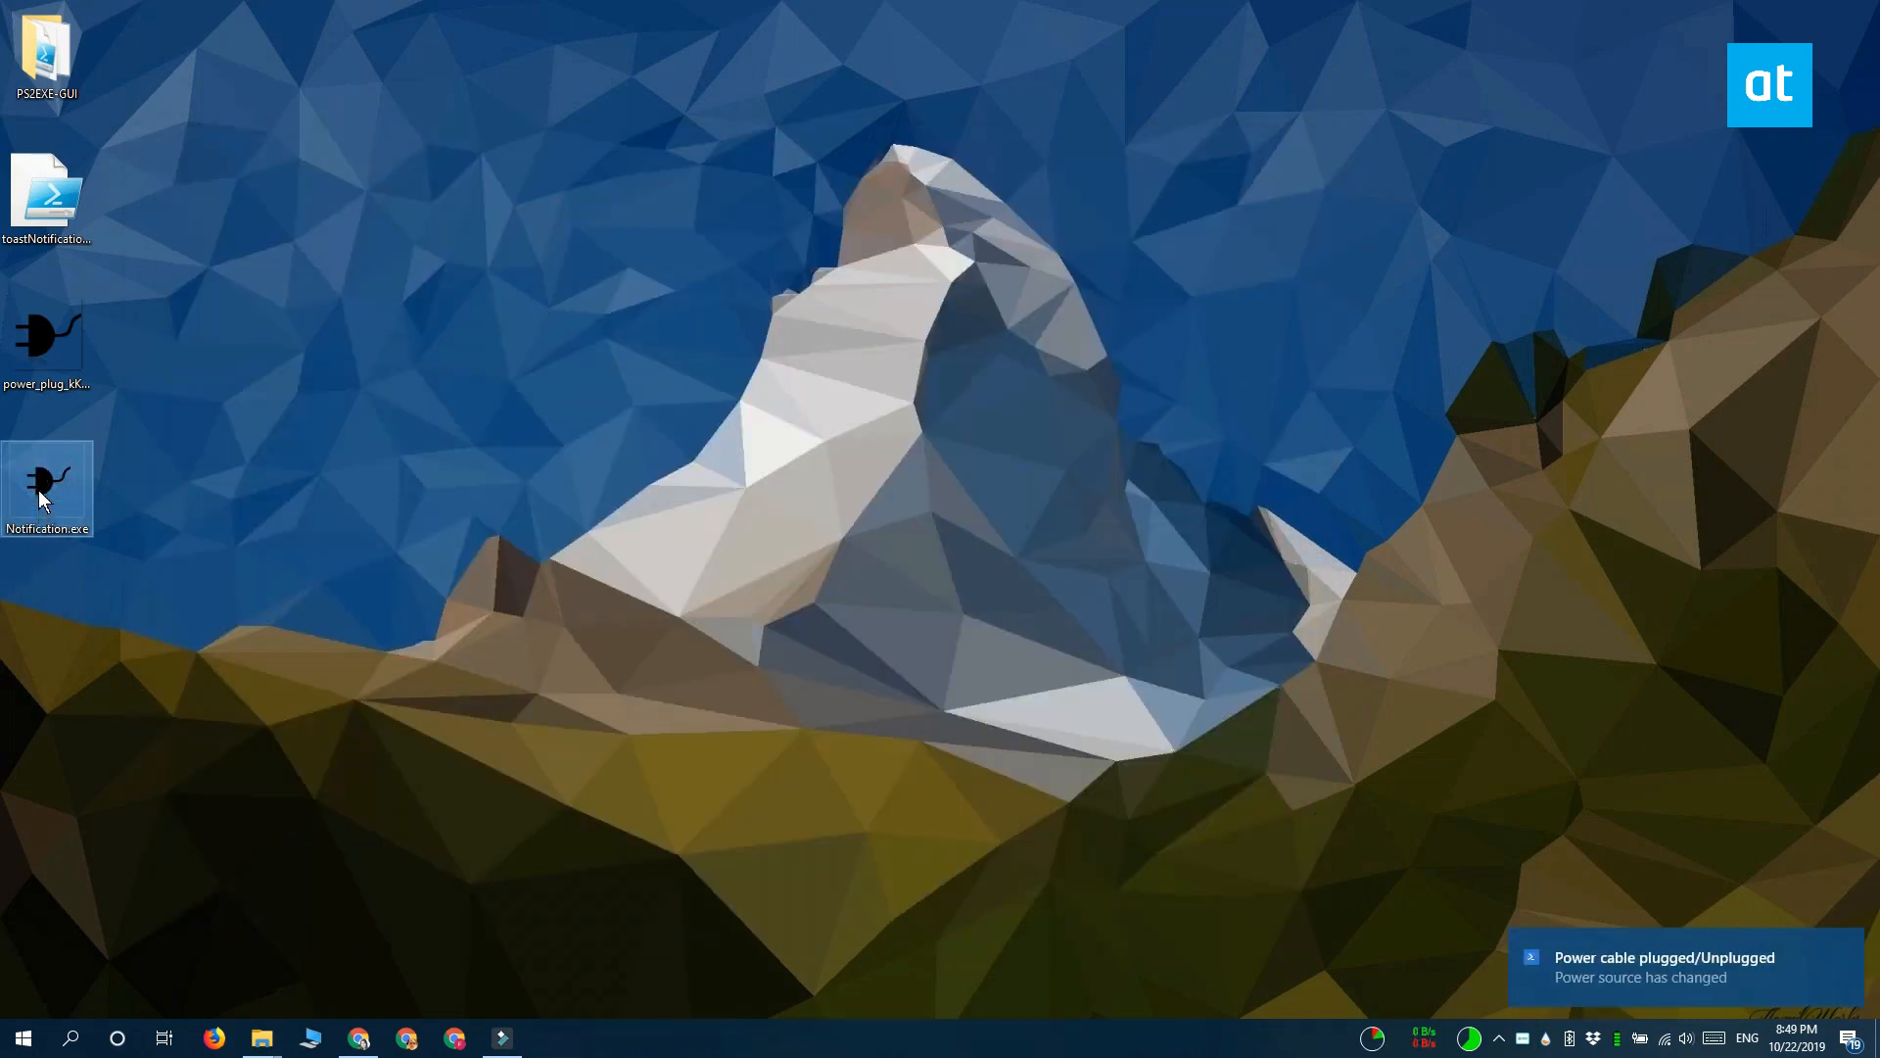
mouse_move(48, 486)
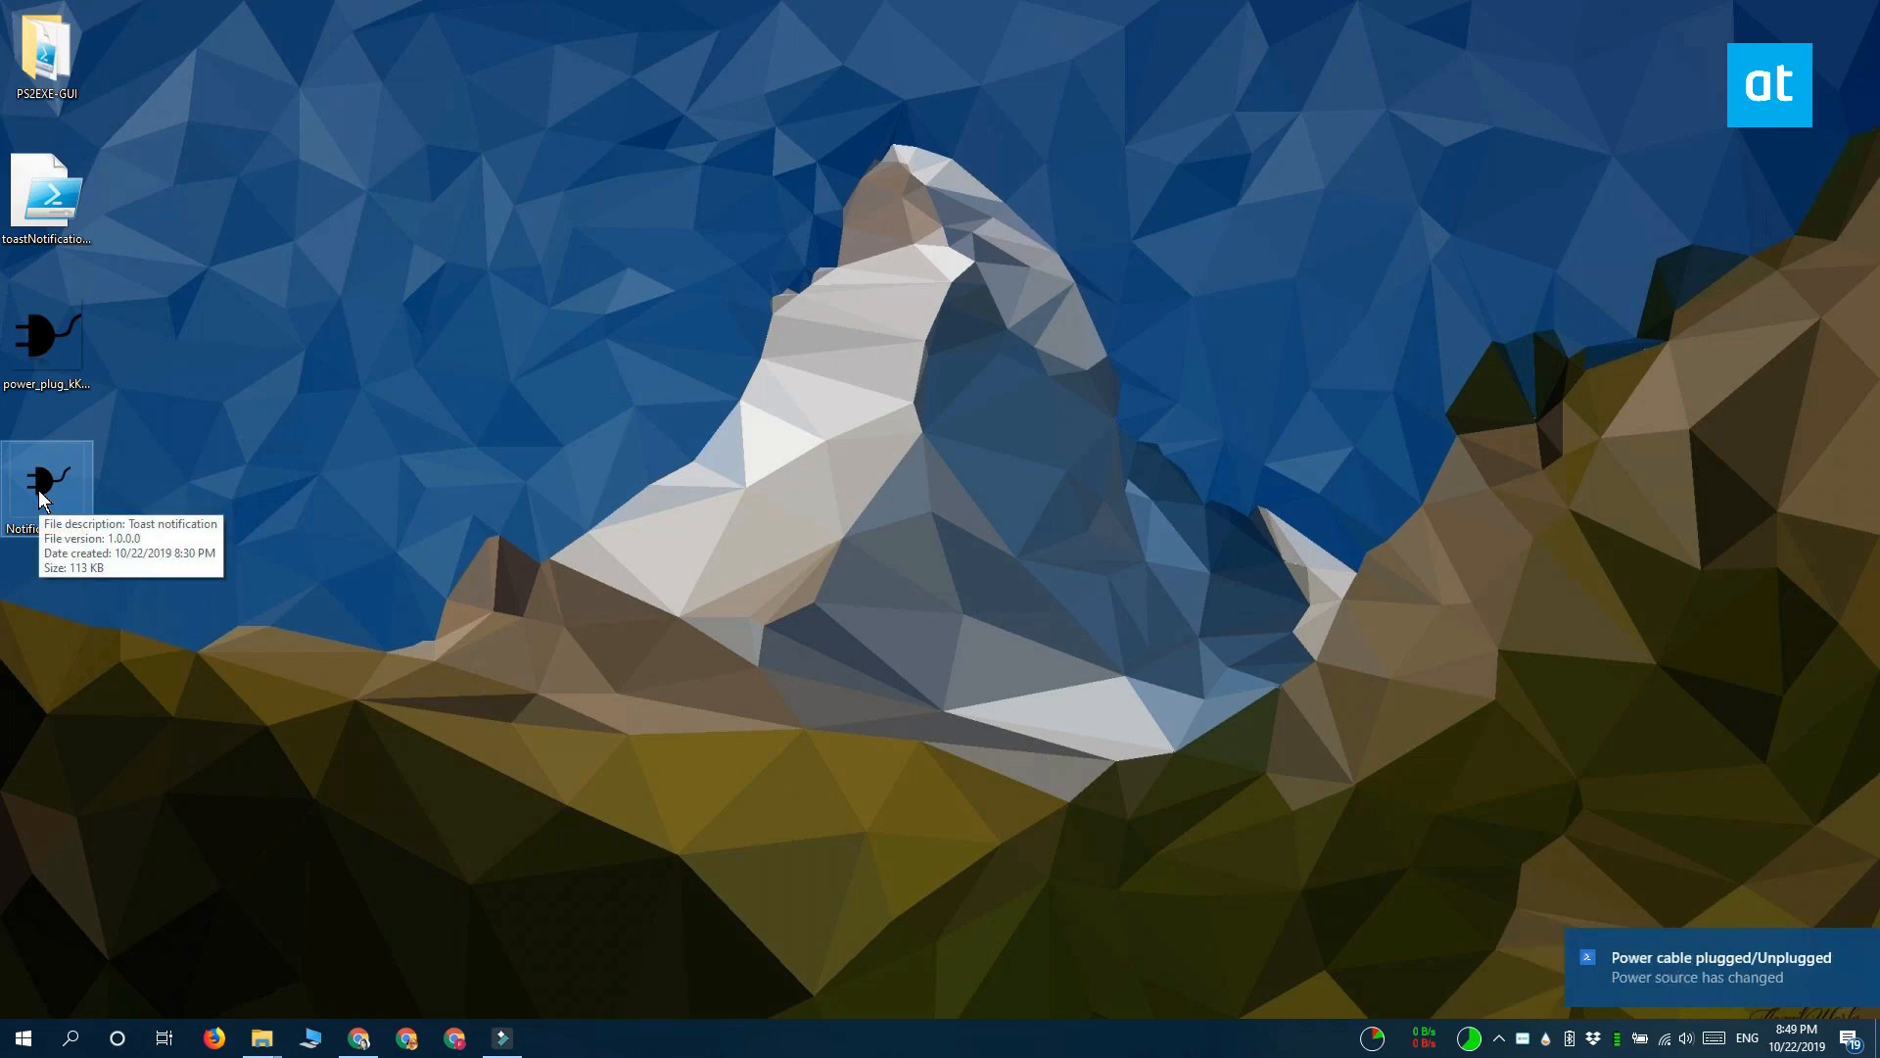